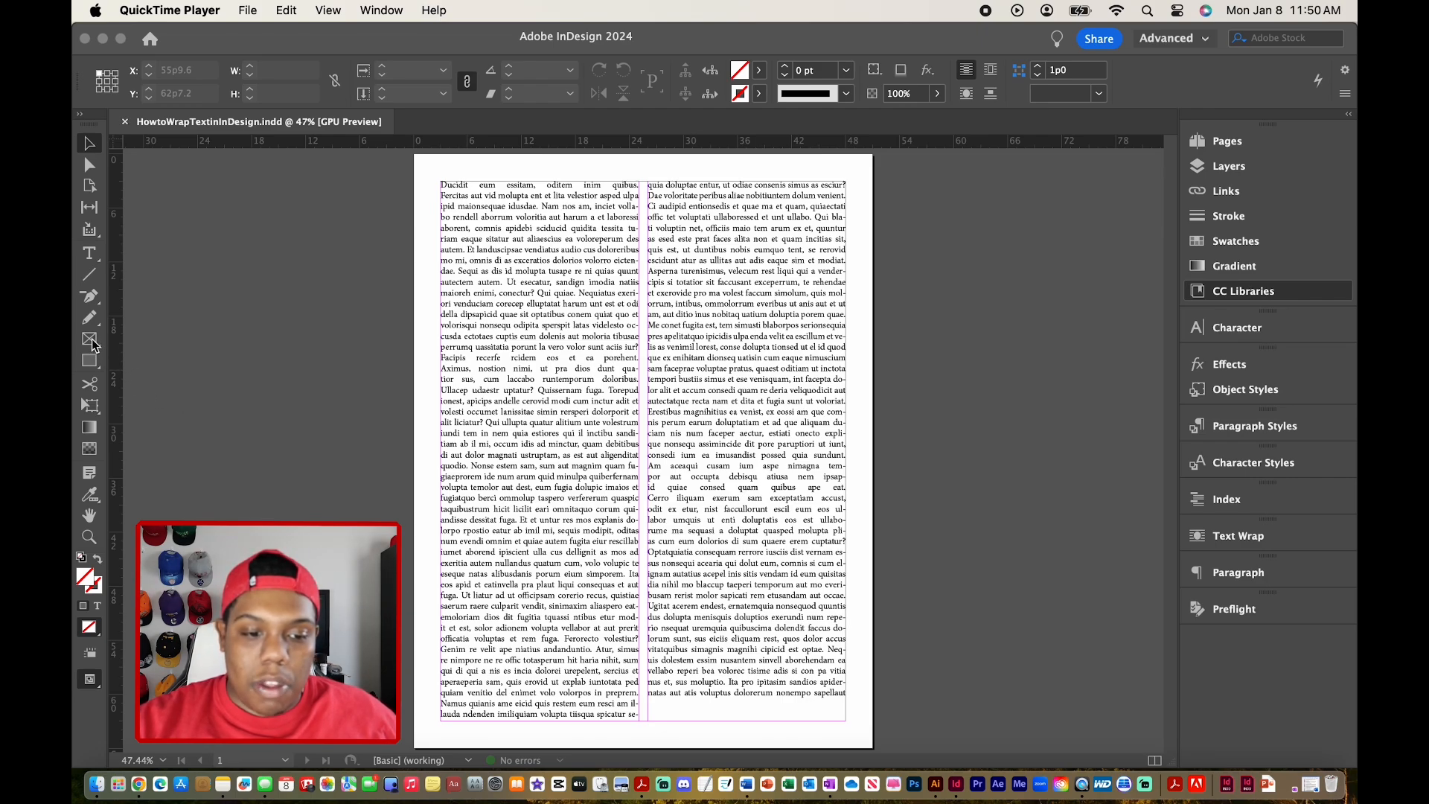
Draw a 16p1.2 square frame centered over the column gutter near the page top.
click(1242, 290)
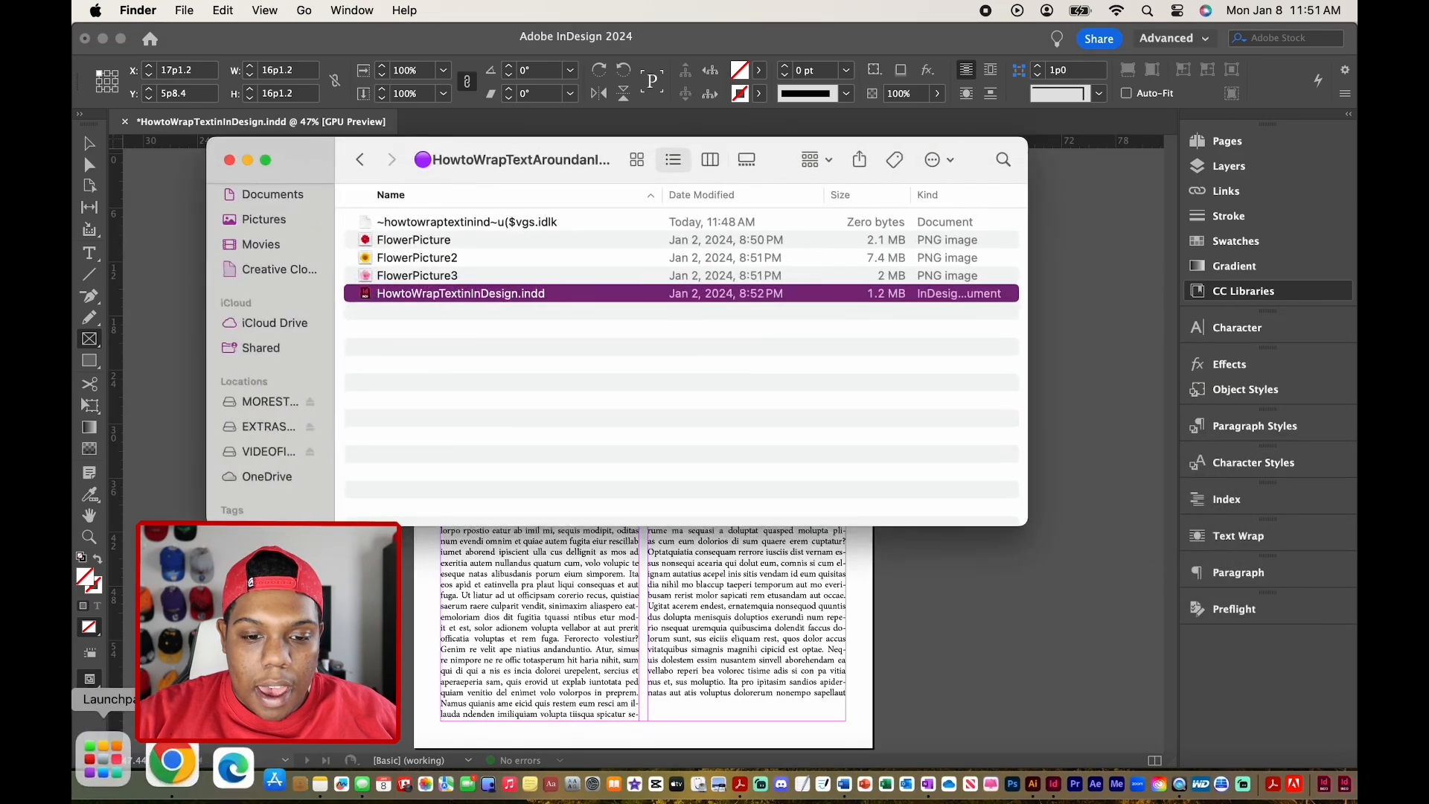
Select FlowerPicture.png in Finder and drag it onto the InDesign page.
click(414, 240)
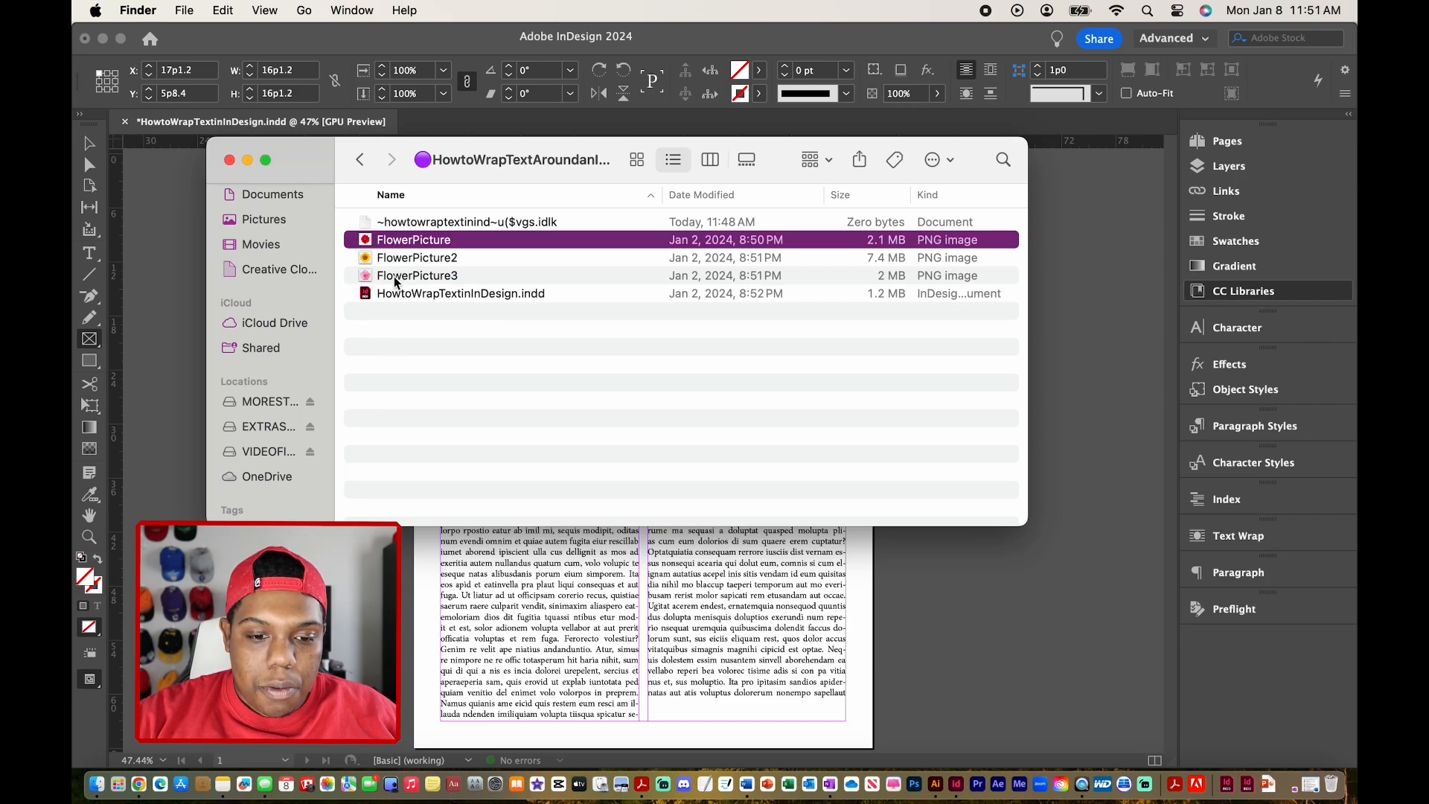
mouse_move(420, 258)
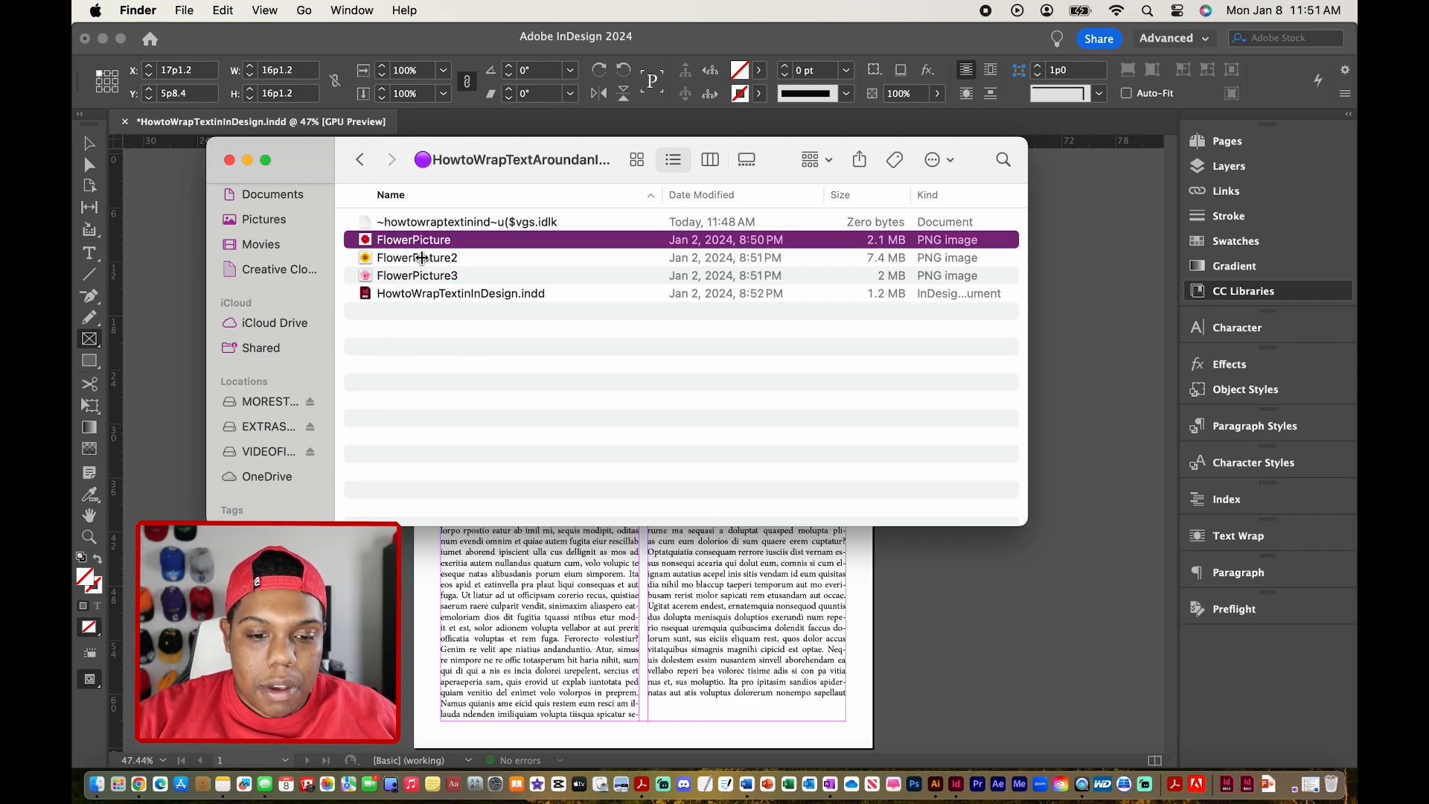
drag(512, 159, 808, 333)
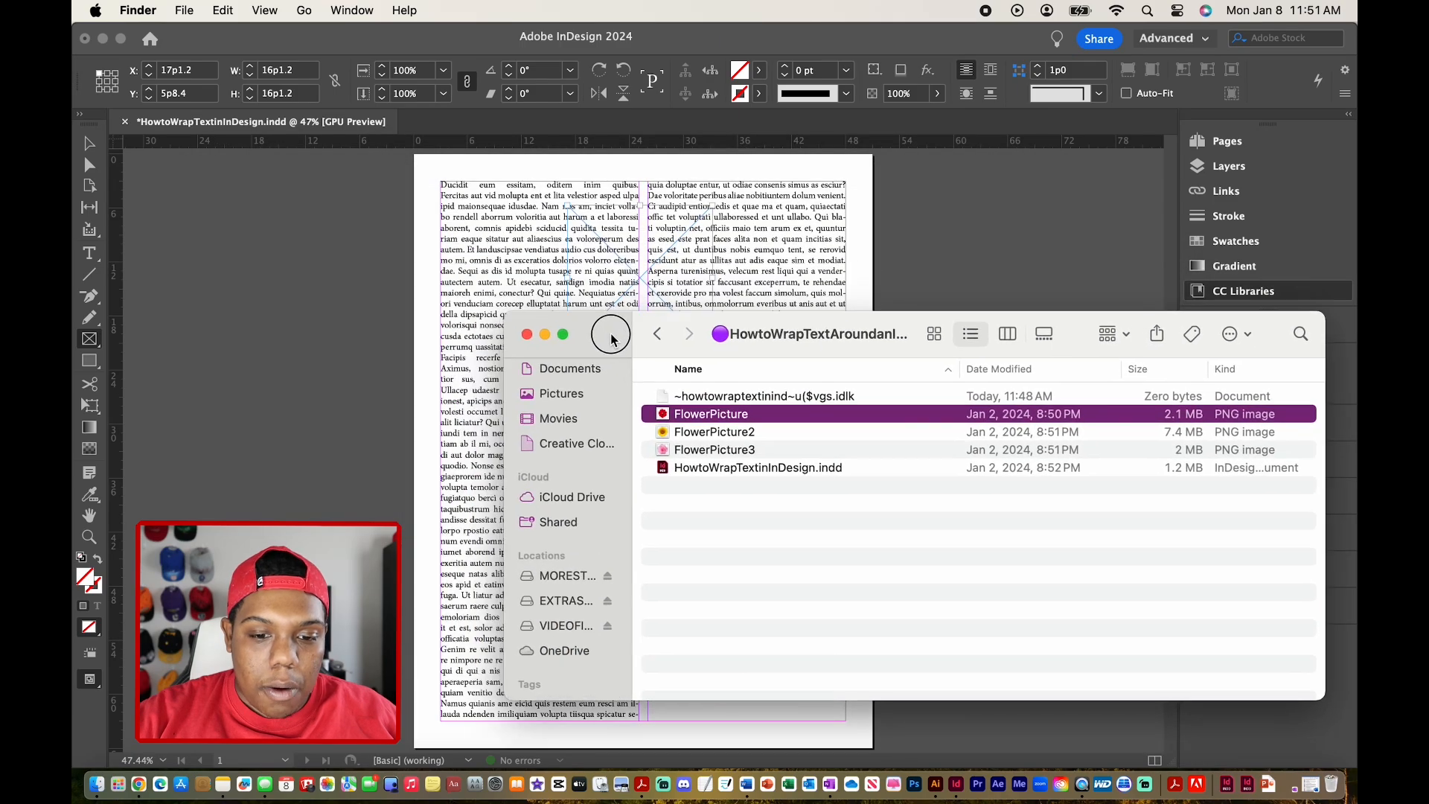
click(525, 333)
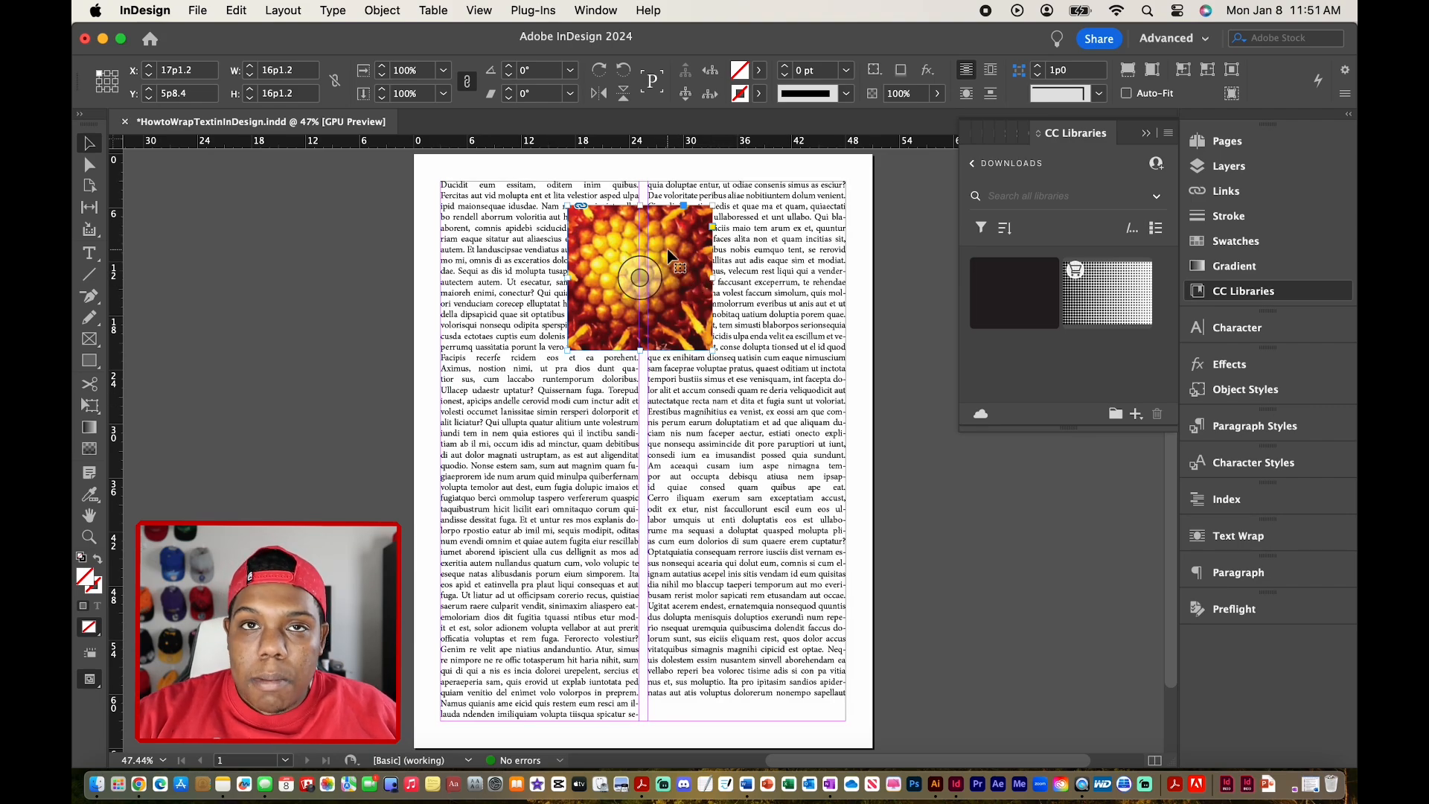
mouse_move(593, 296)
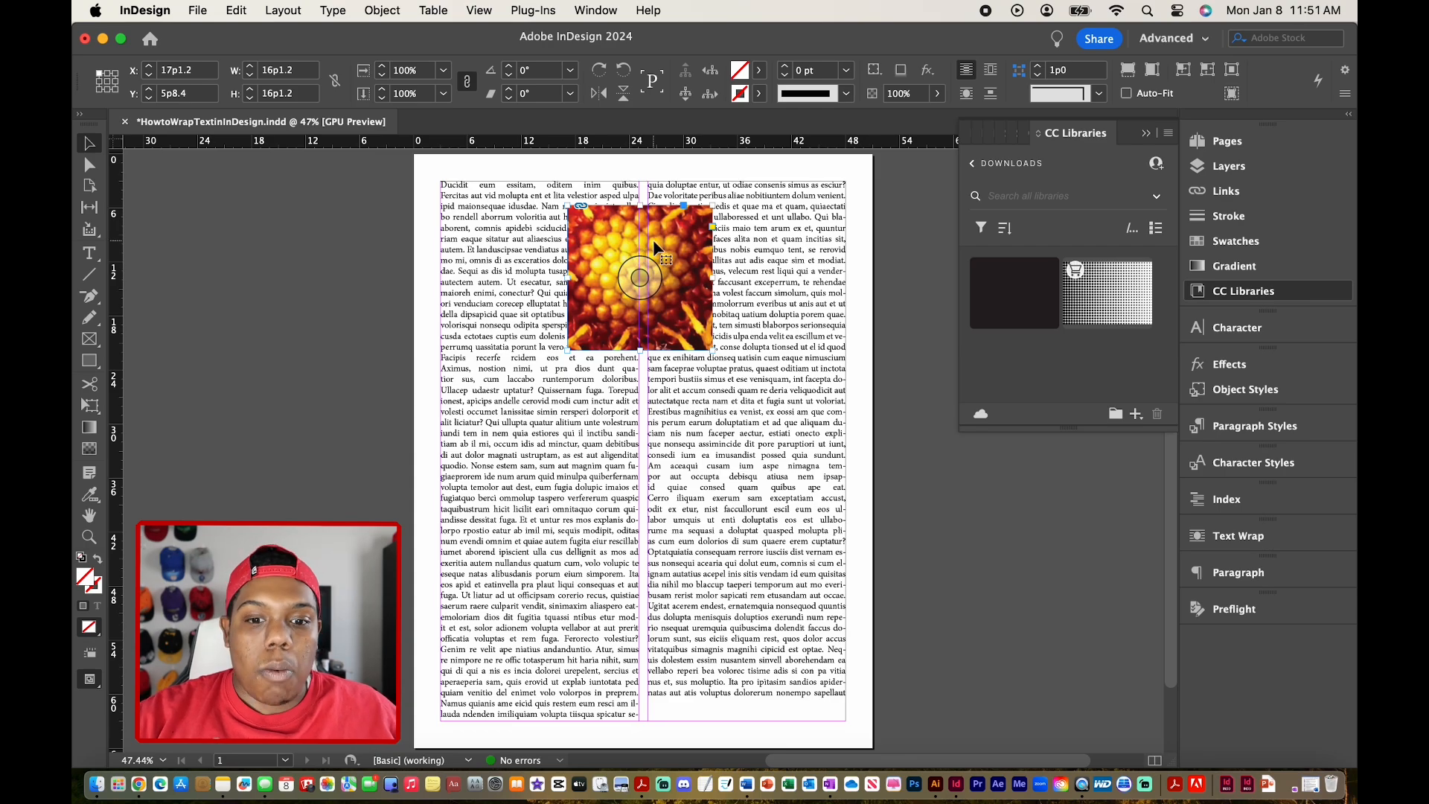
mouse_move(647, 238)
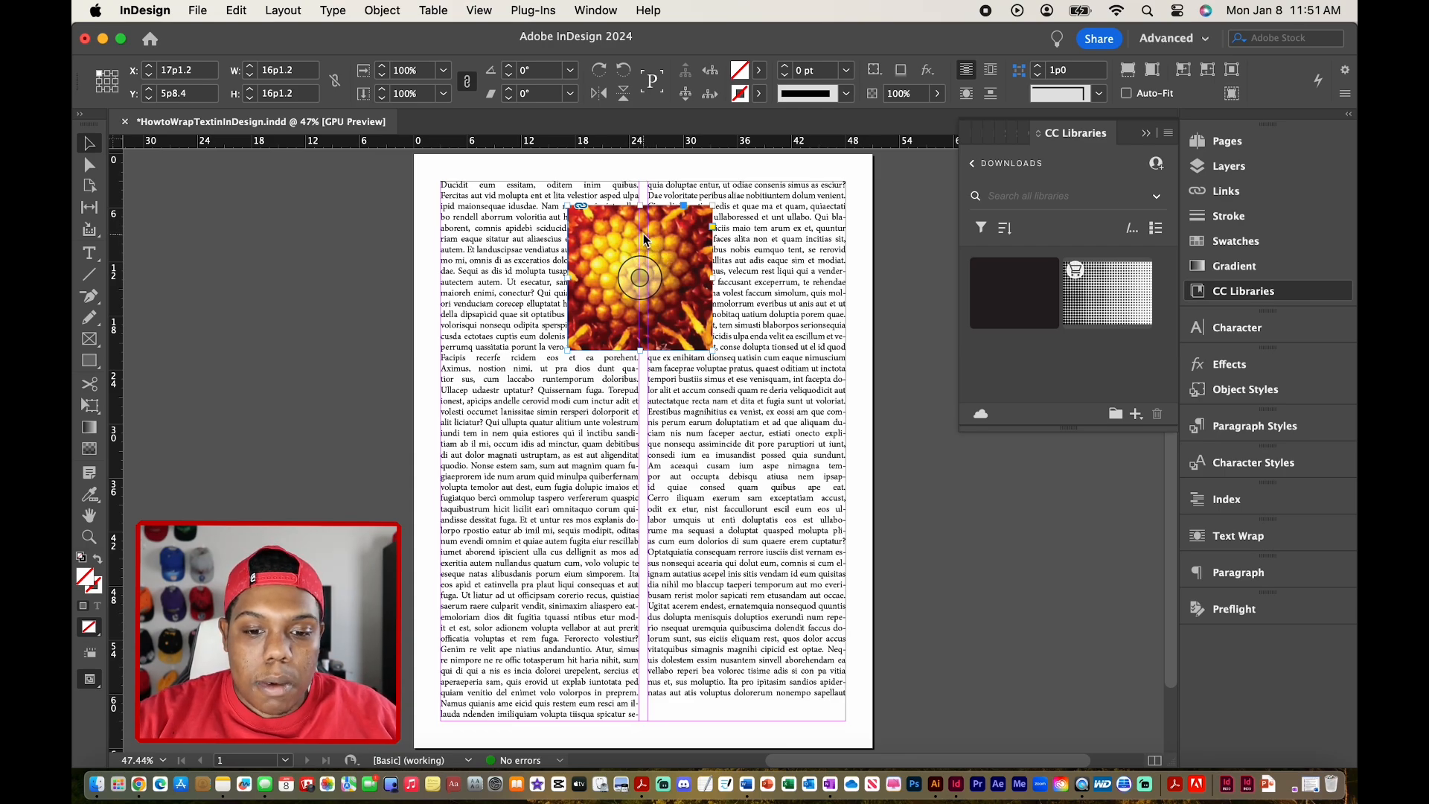
Fit the placed red flower picture to its square frame so the whole flower shows.
right_click(638, 279)
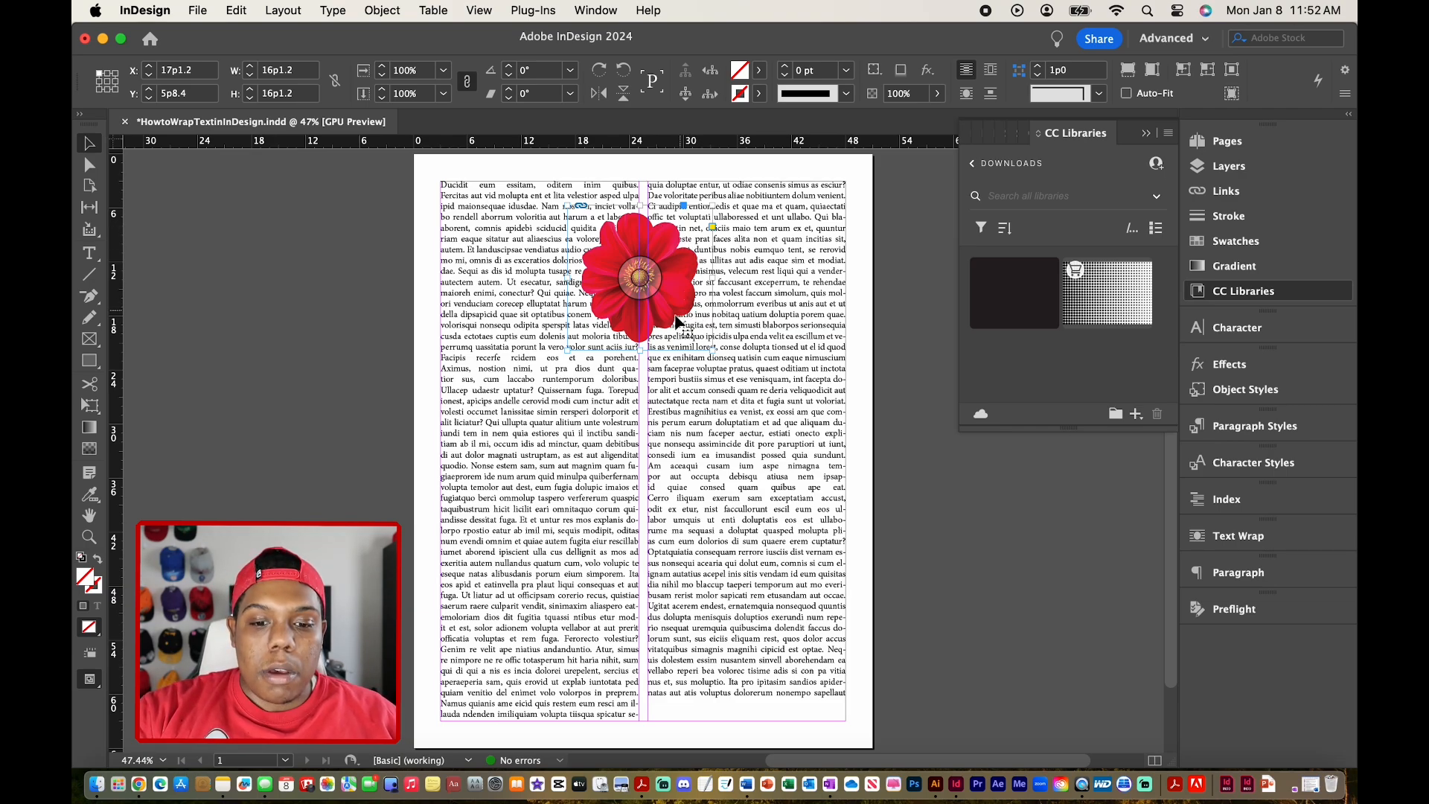
mouse_move(671, 338)
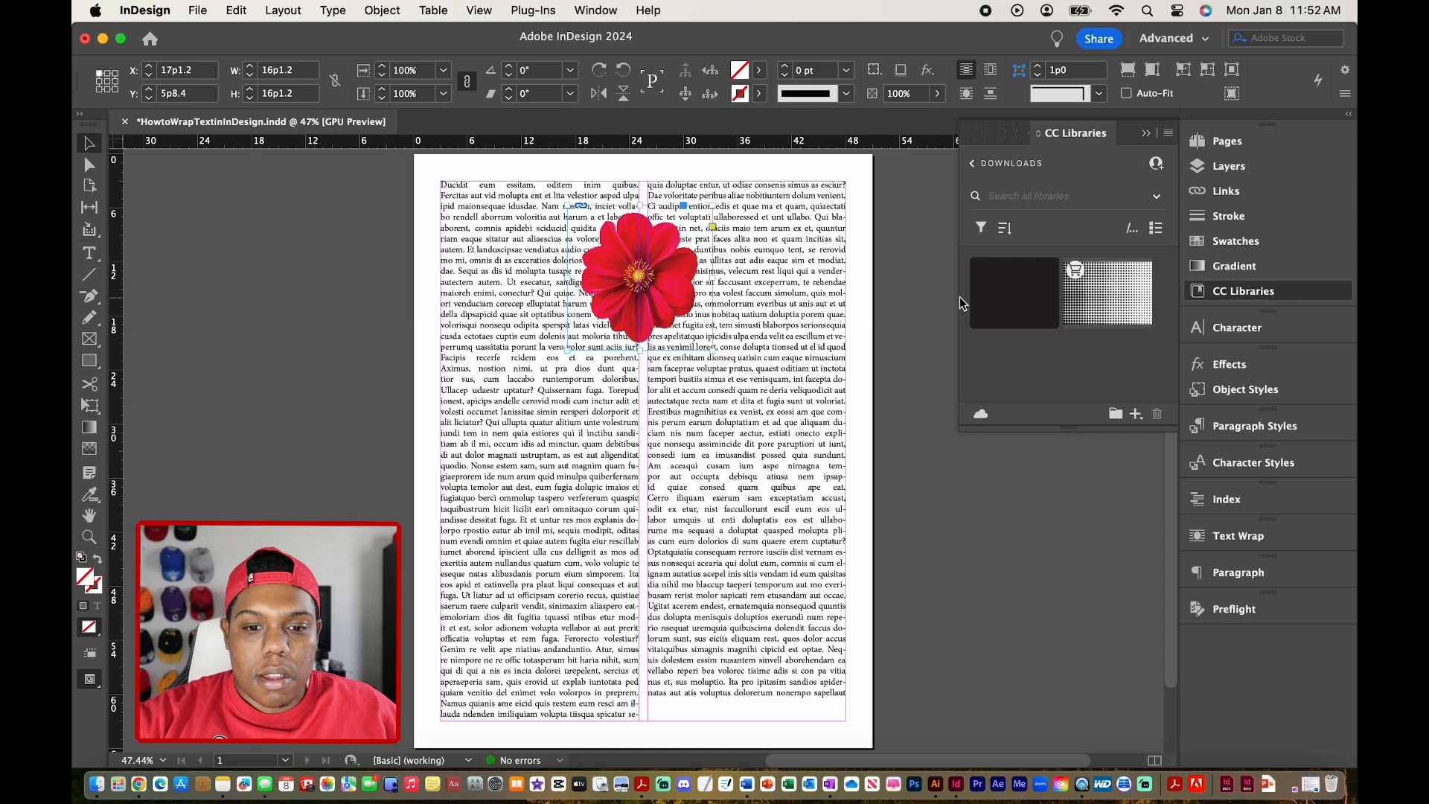
mouse_move(1272, 529)
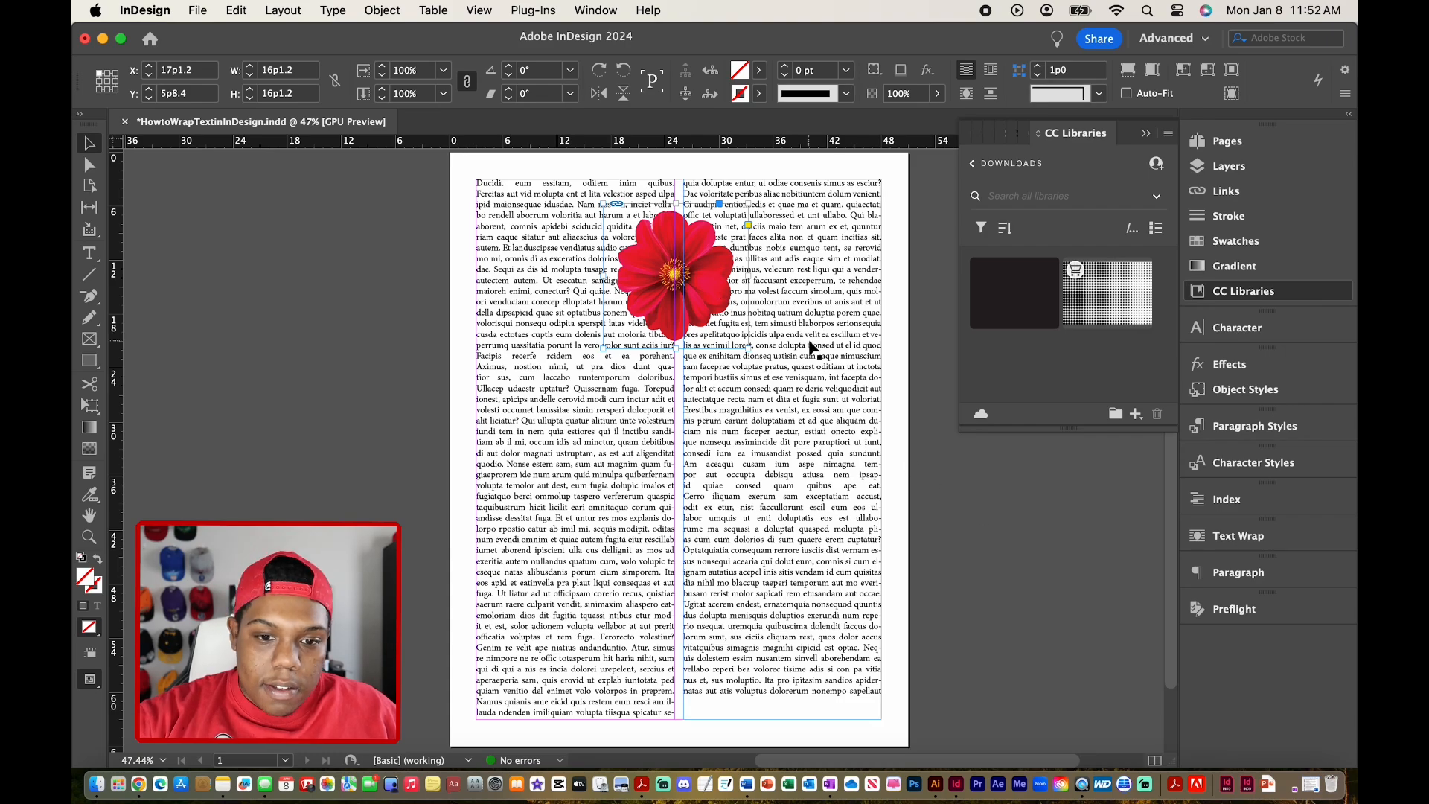
Show the Text Wrap panel from the Window menu.
click(595, 11)
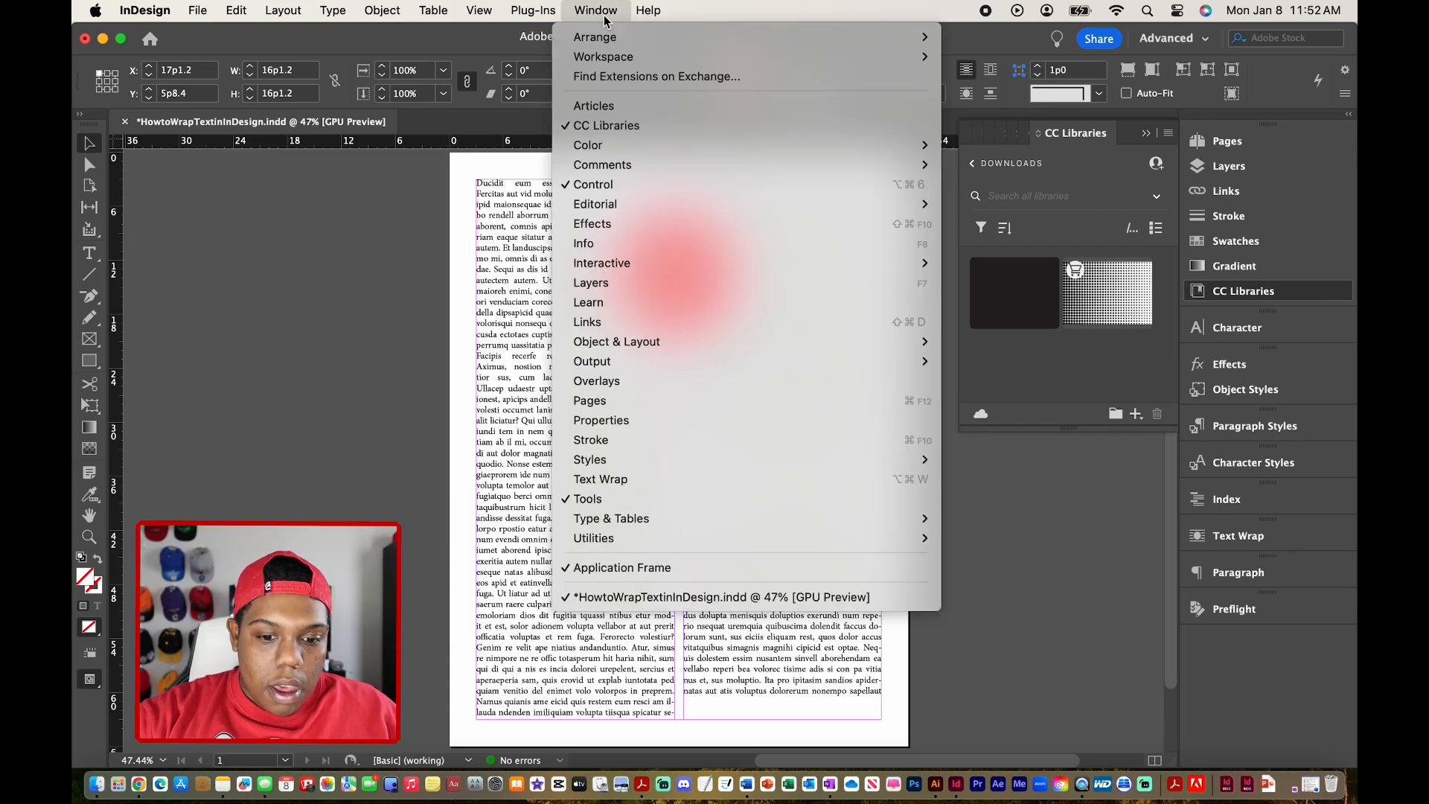
mouse_move(600, 478)
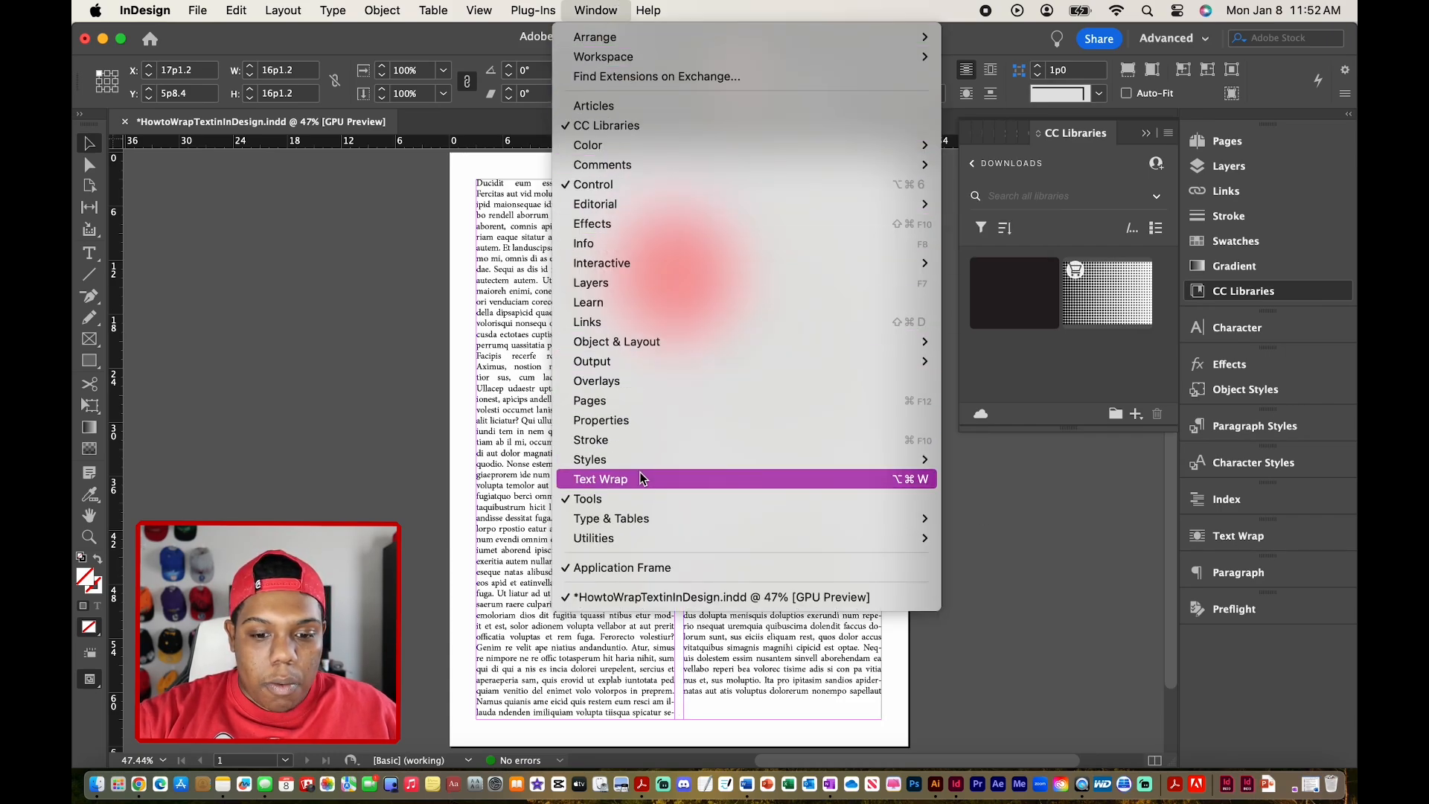
click(600, 478)
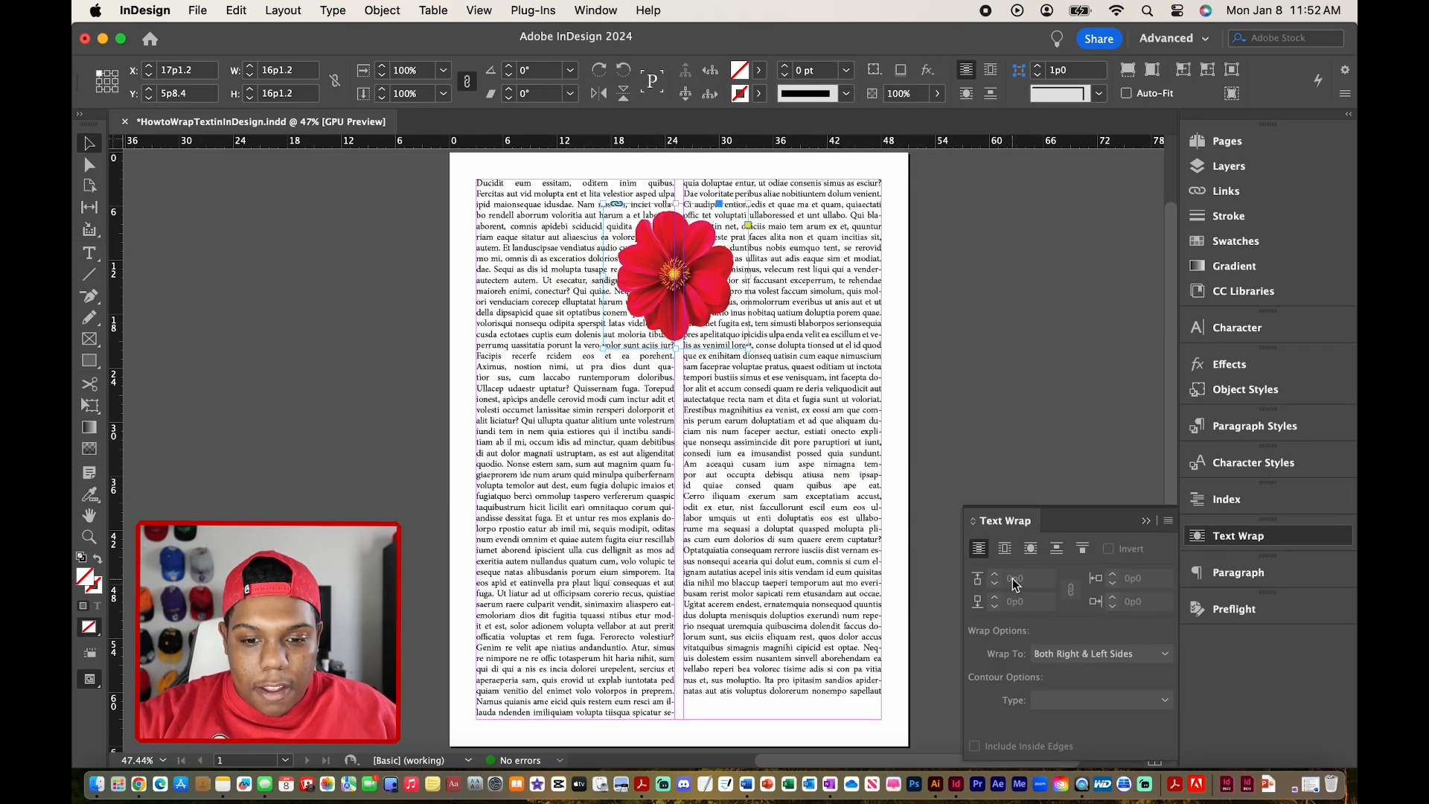
mouse_move(979, 547)
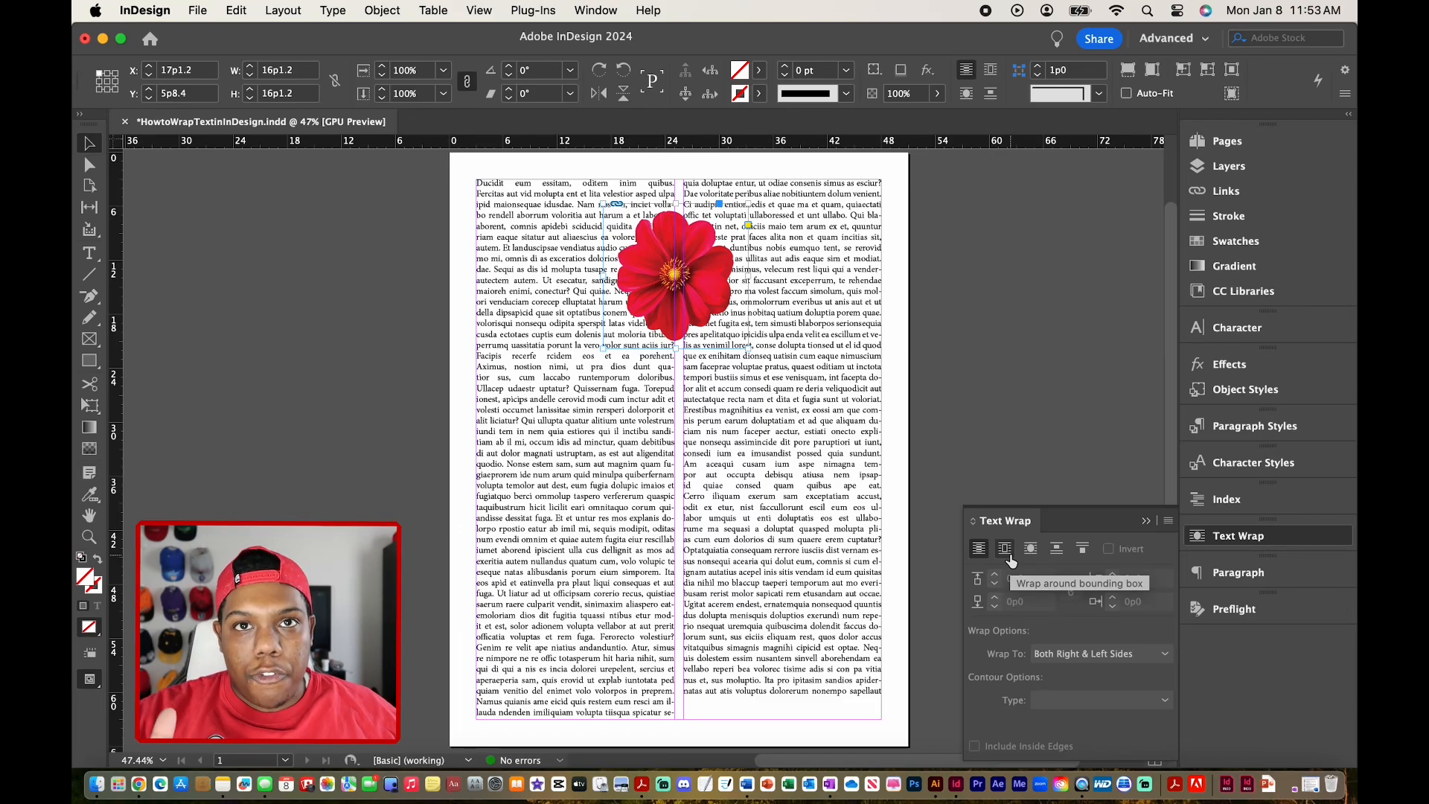
Wrap the body text around the flower's bounding box and enlarge the frame to 26p0 square.
click(1003, 548)
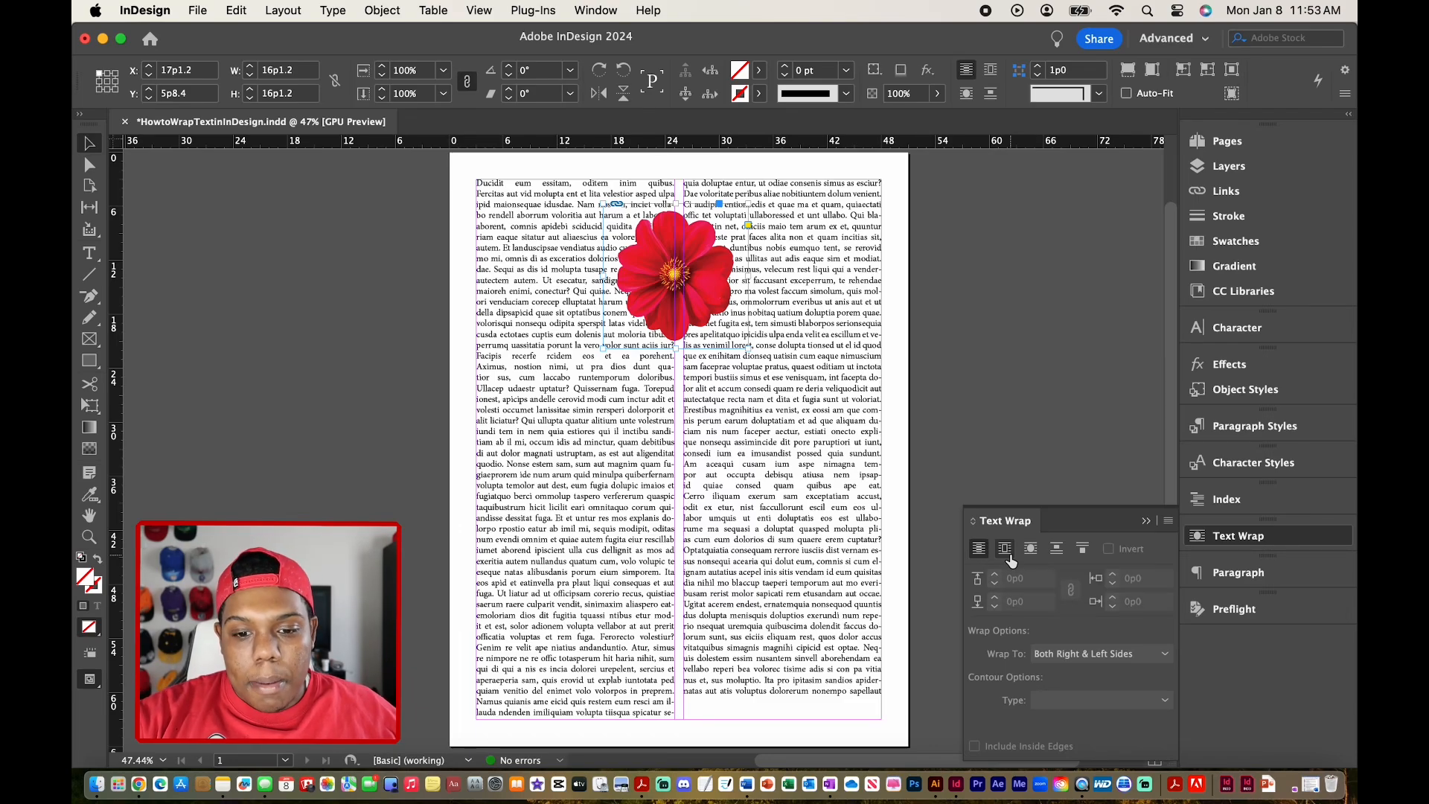
click(1005, 548)
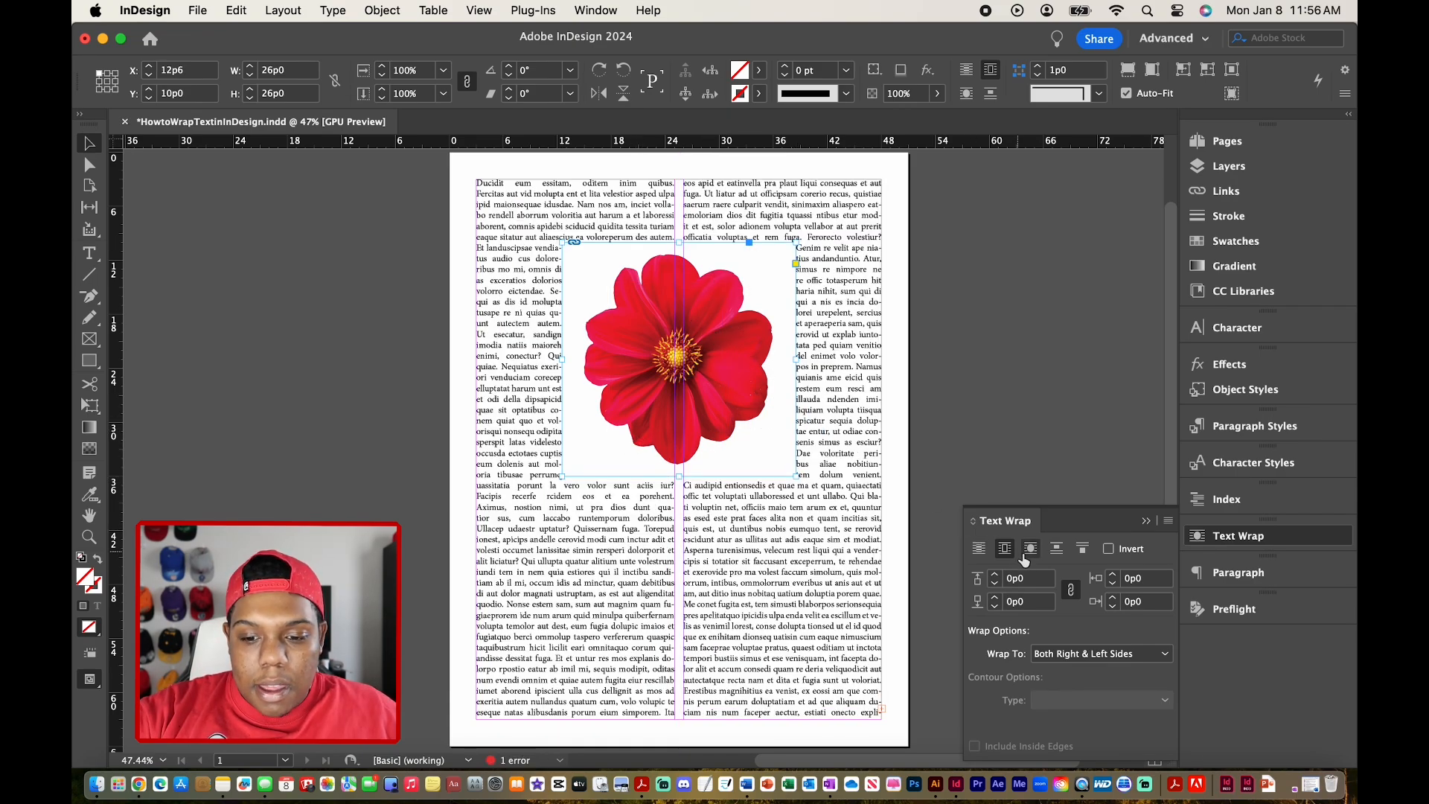
mouse_move(1030, 548)
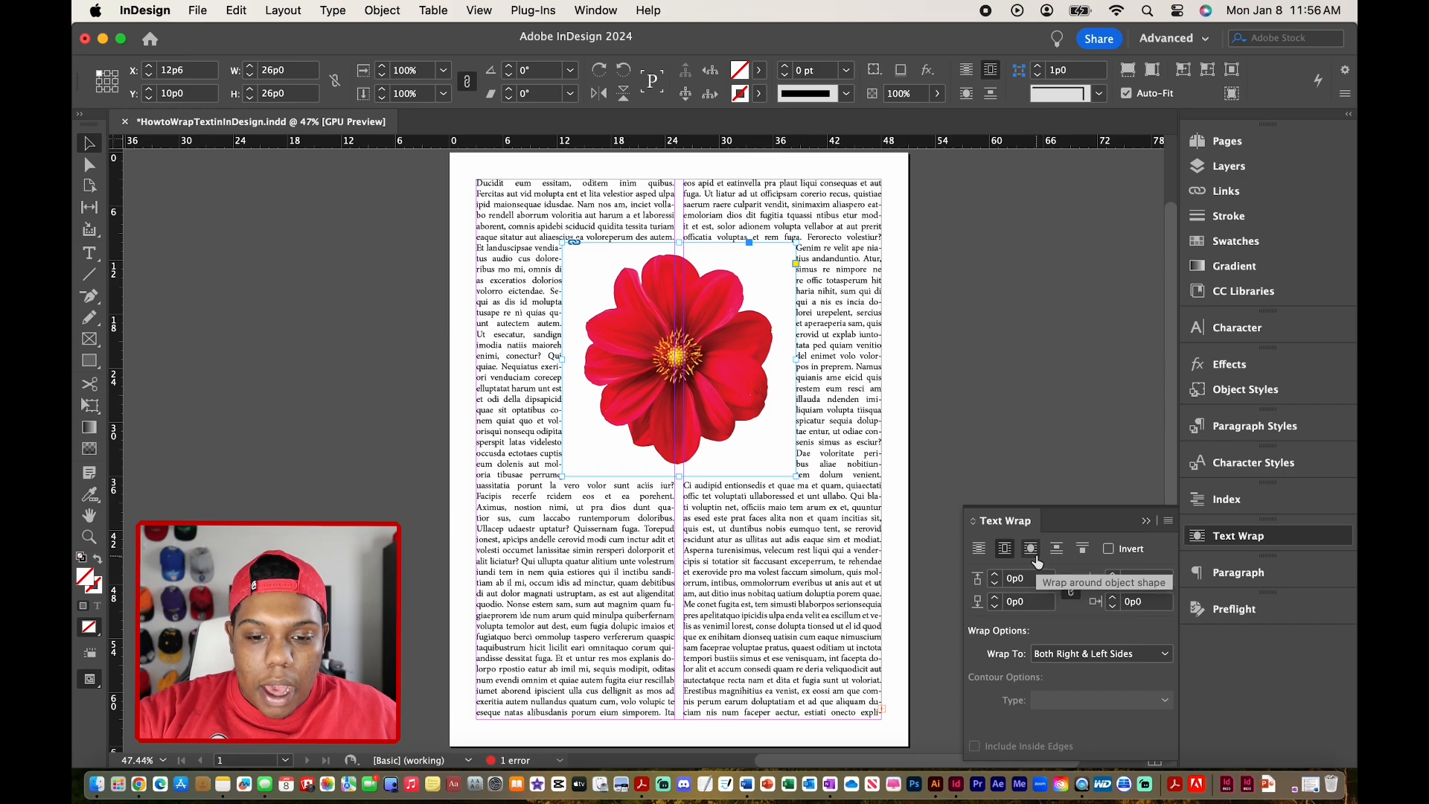
Switch the wrap to follow the flower's object shape, contour Same as Clipping.
click(1031, 548)
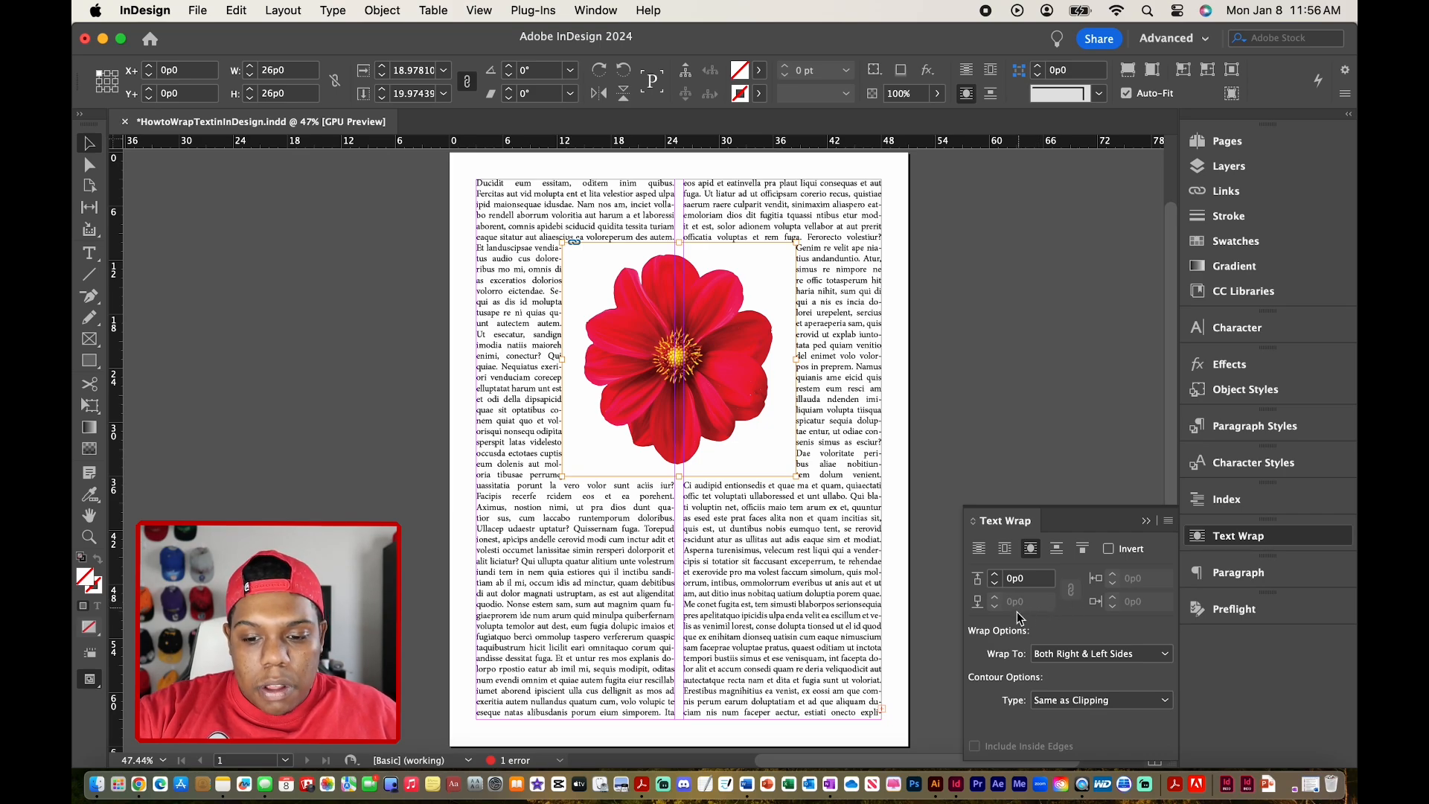
mouse_move(1074, 688)
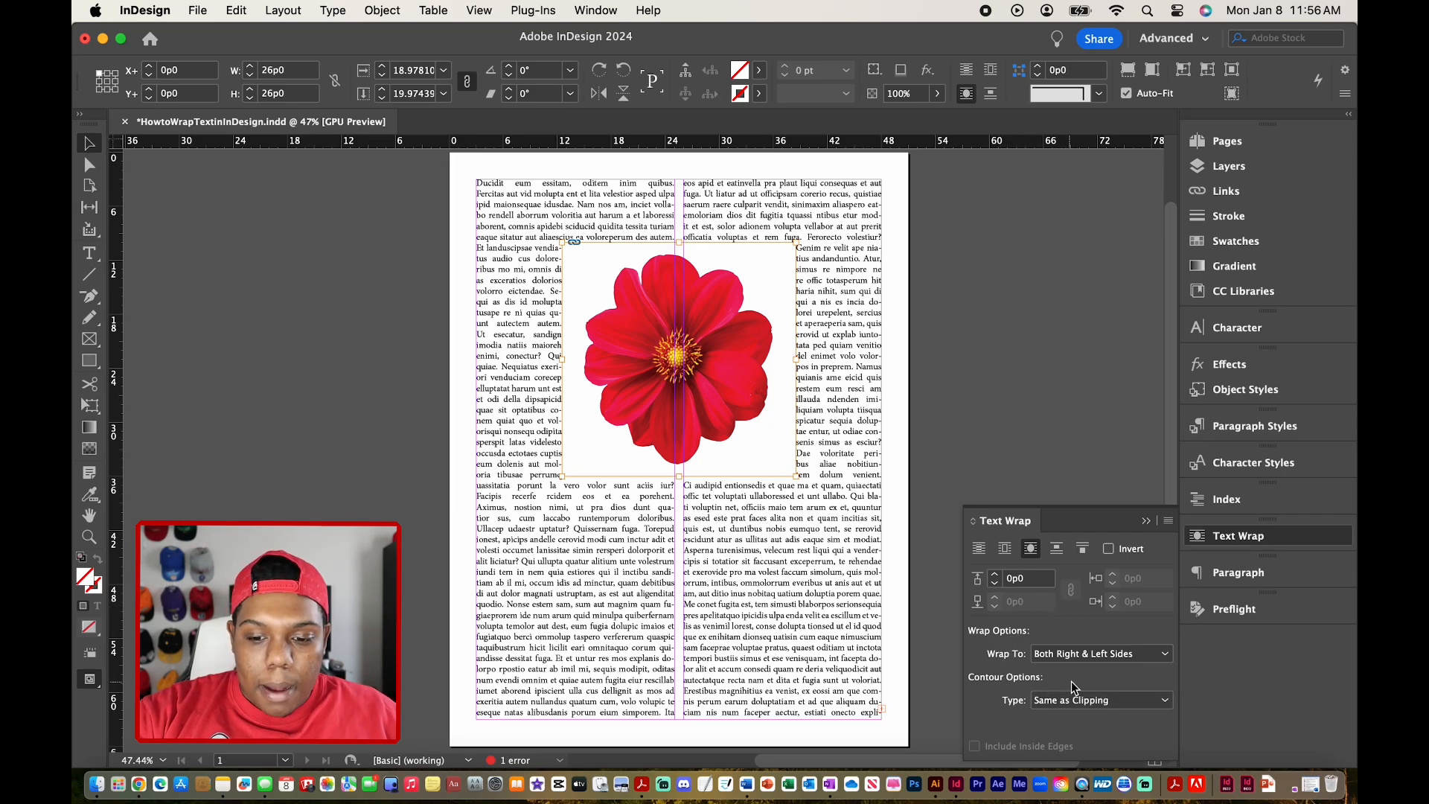
mouse_move(1100, 716)
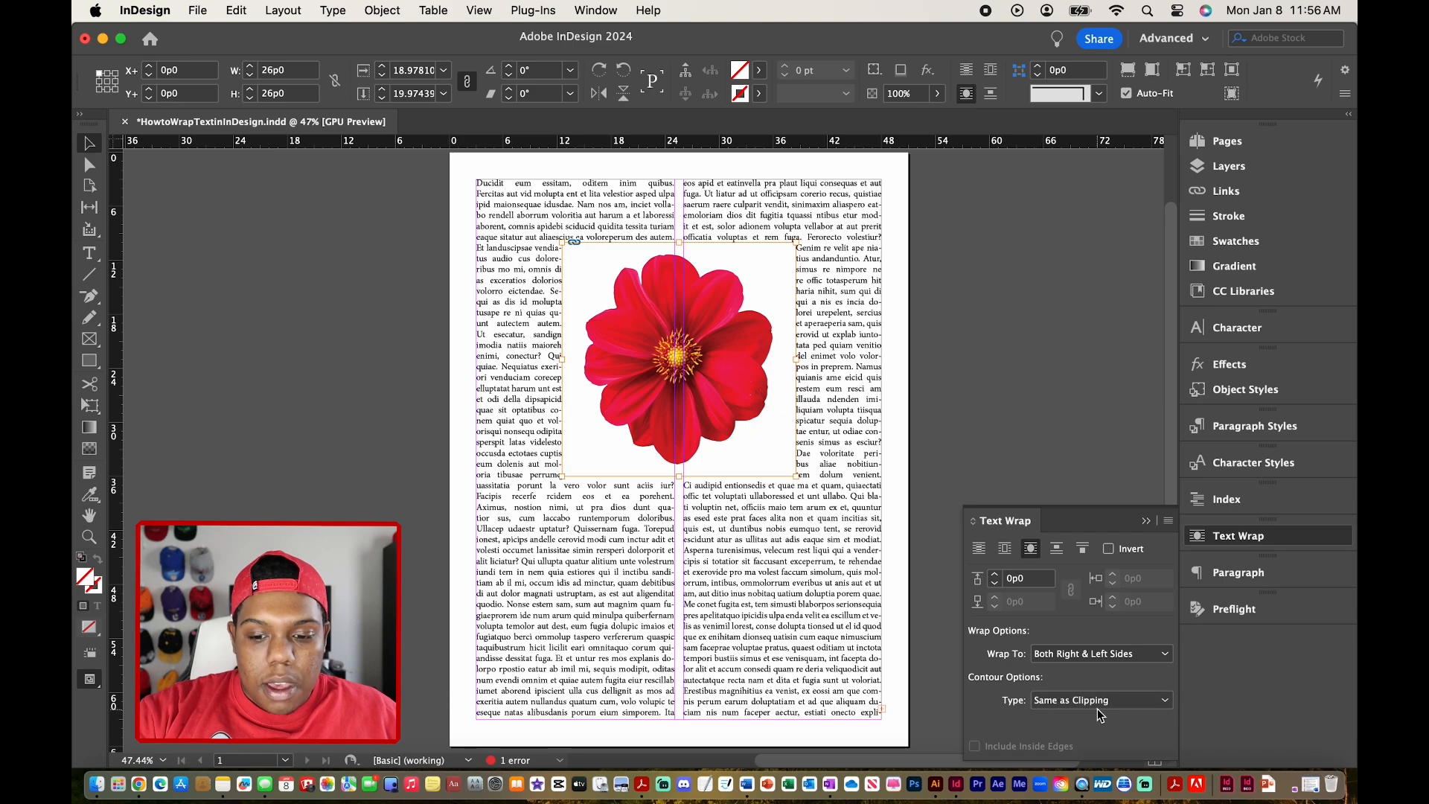
Set the wrap contour type to Alpha Channel so text hugs the petal outline.
click(1098, 699)
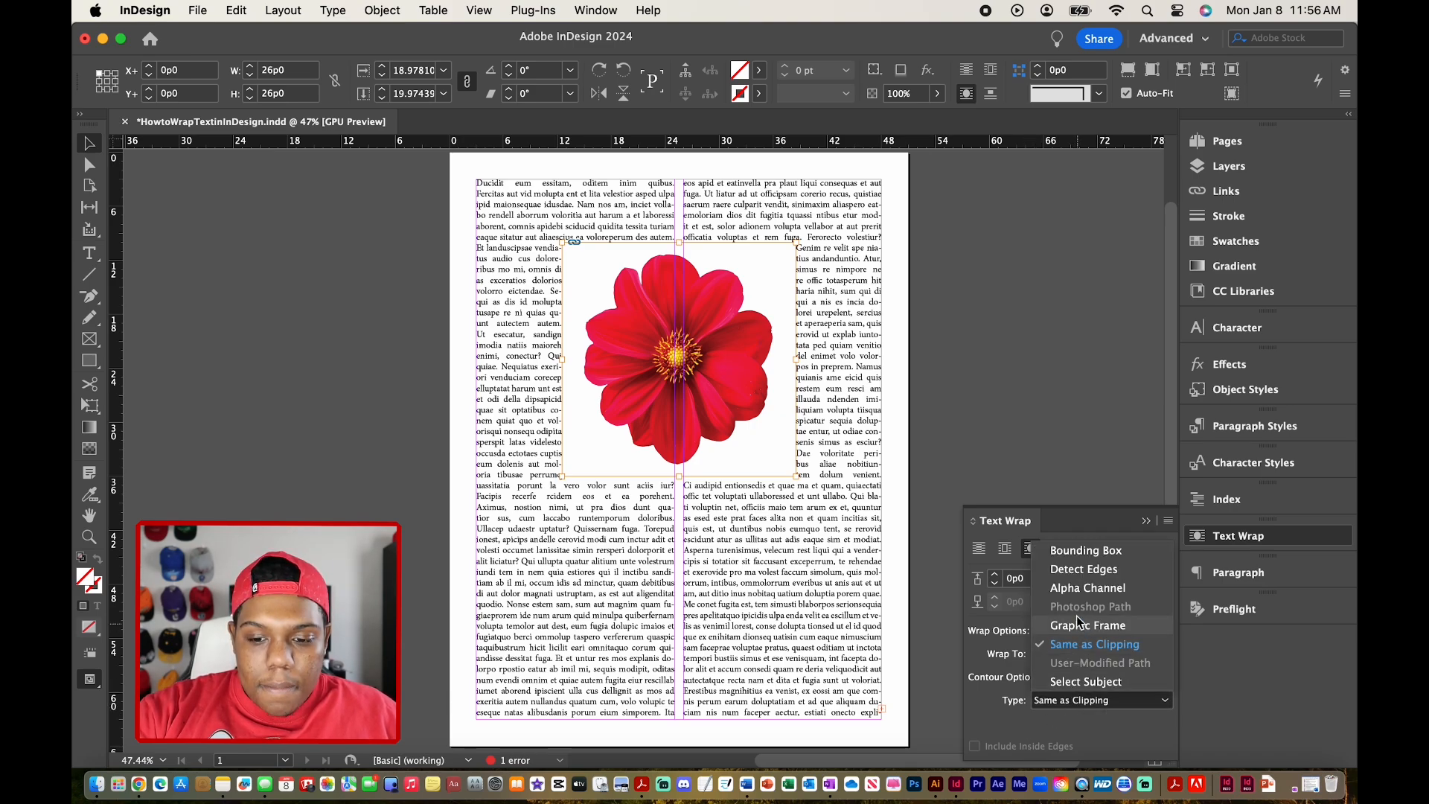
mouse_move(1086, 587)
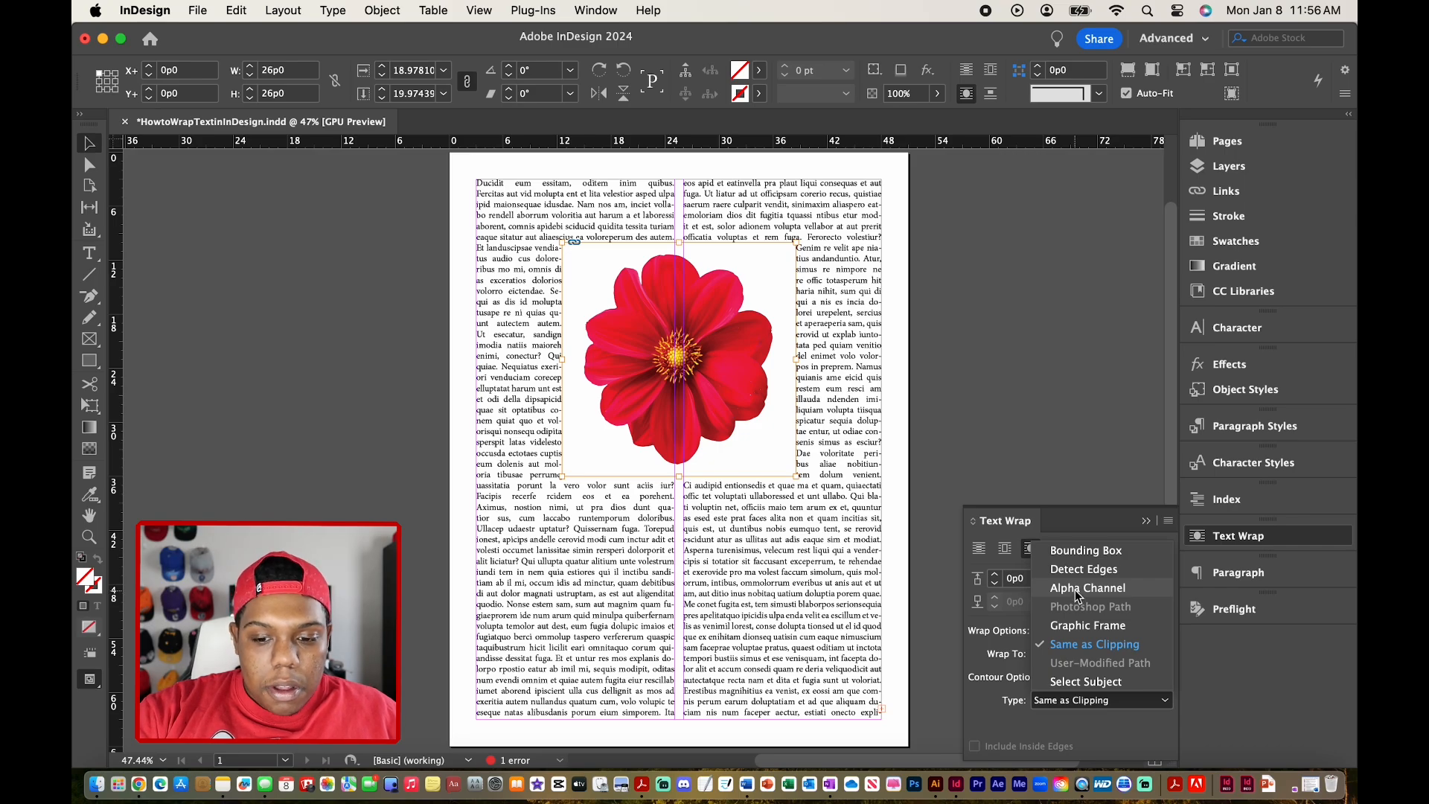
click(1087, 586)
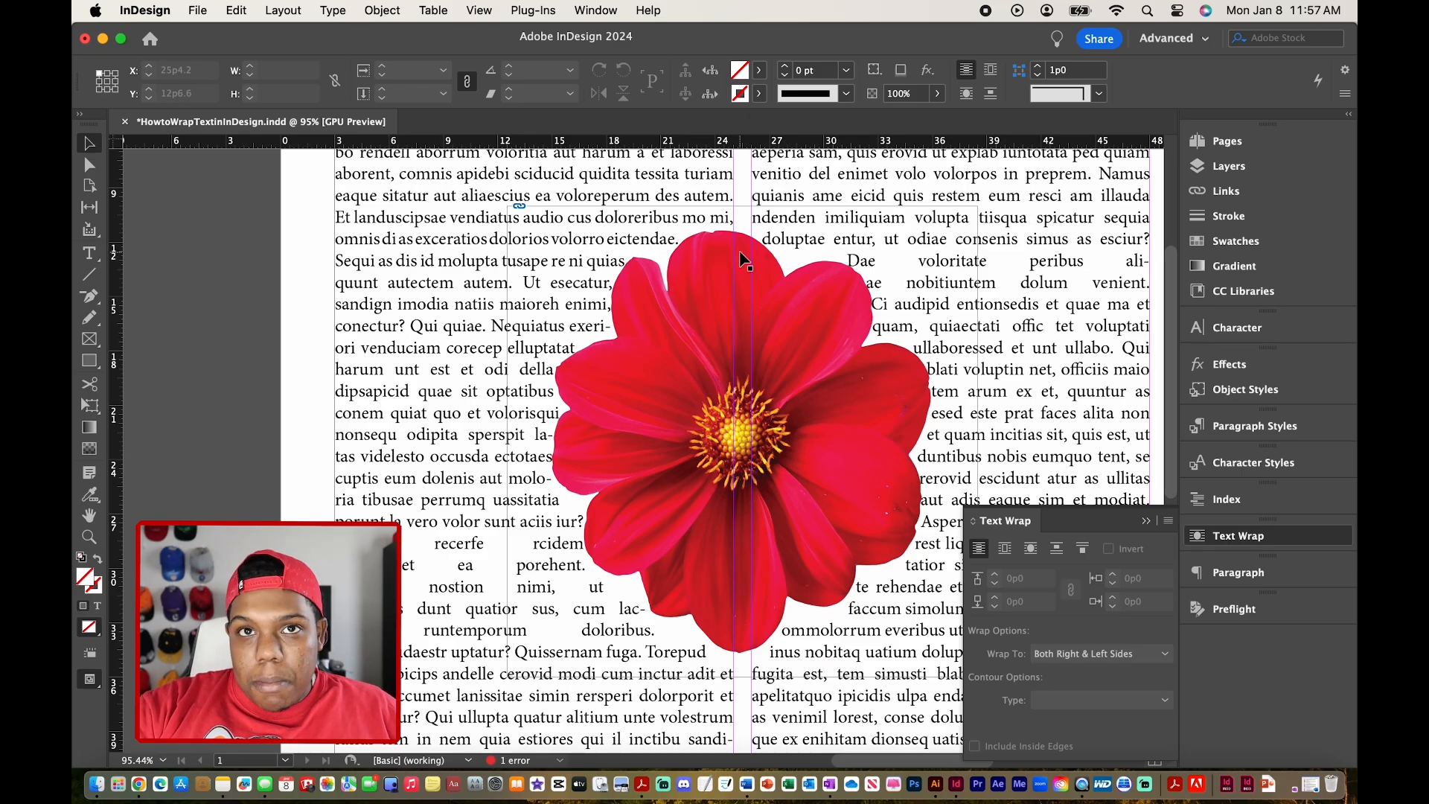
click(1098, 700)
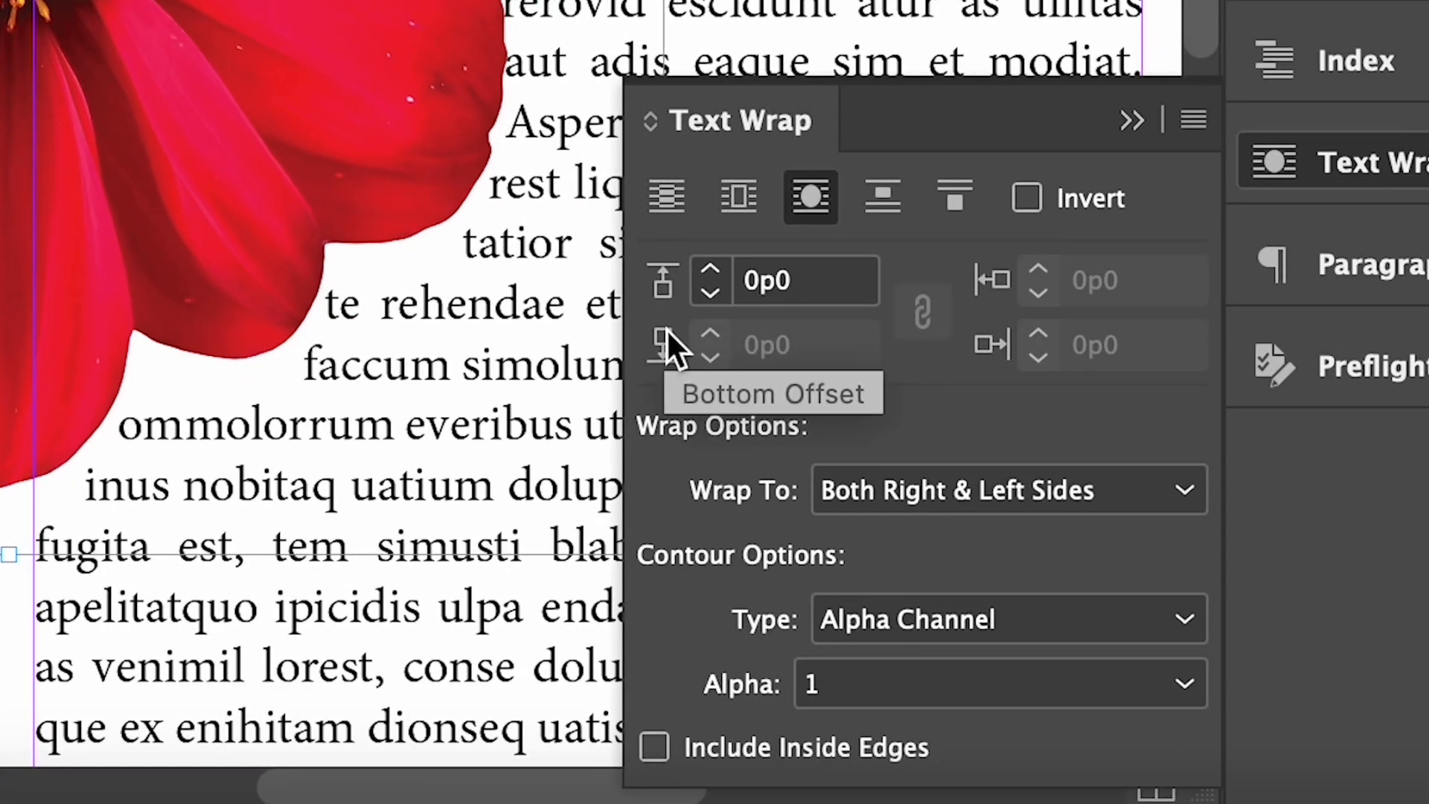
mouse_move(992, 281)
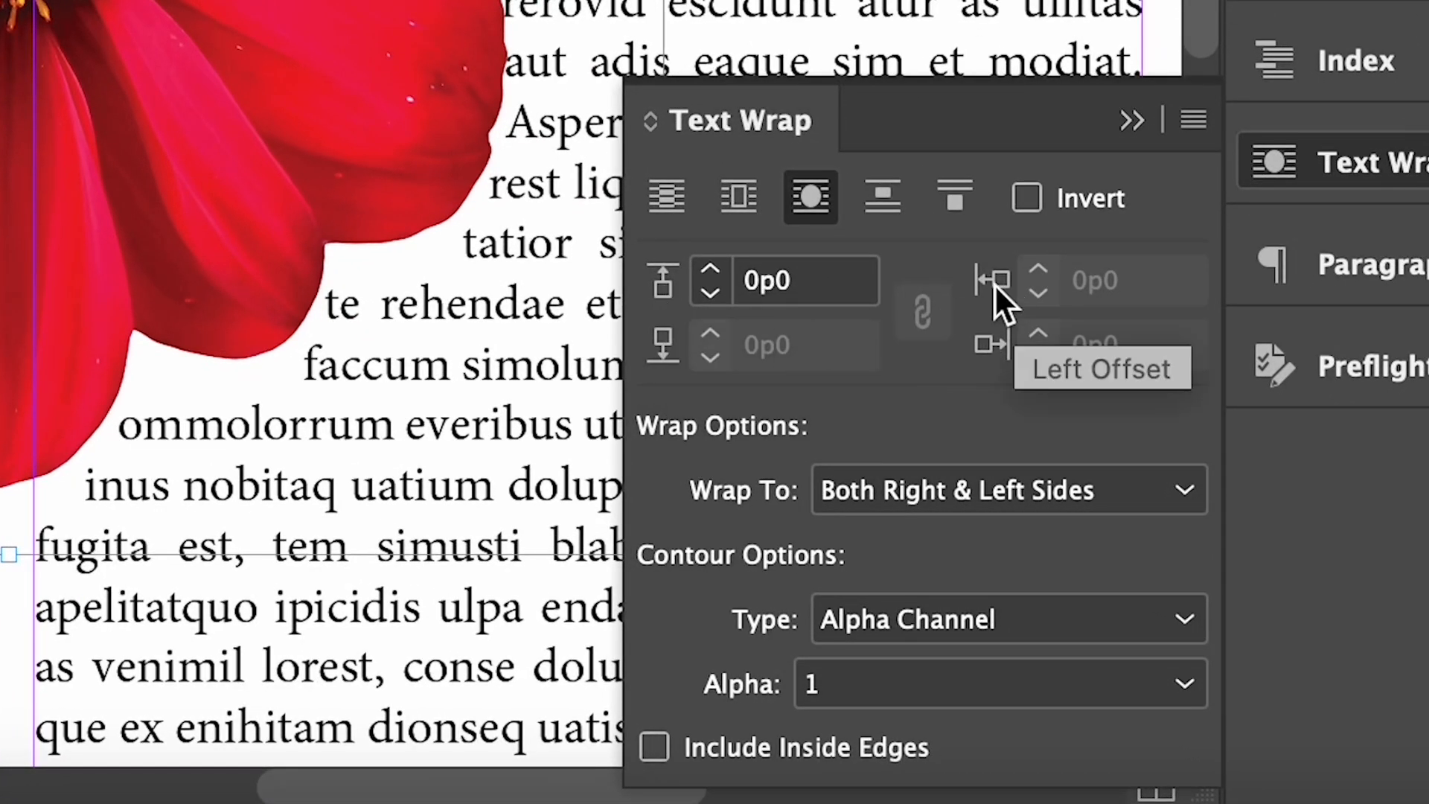
mouse_move(991, 344)
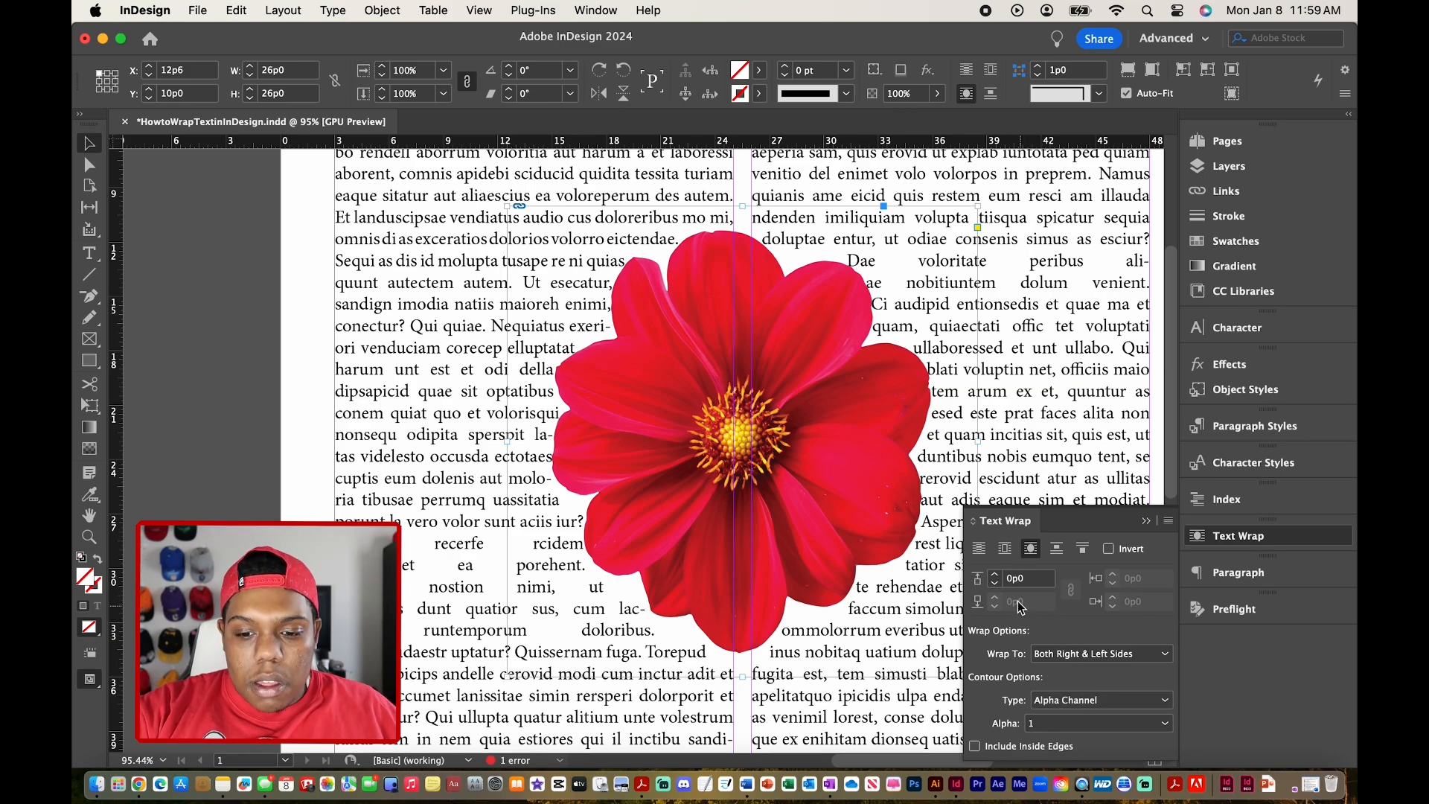
Give the red flower a 1p6 text wrap offset on all sides.
click(994, 573)
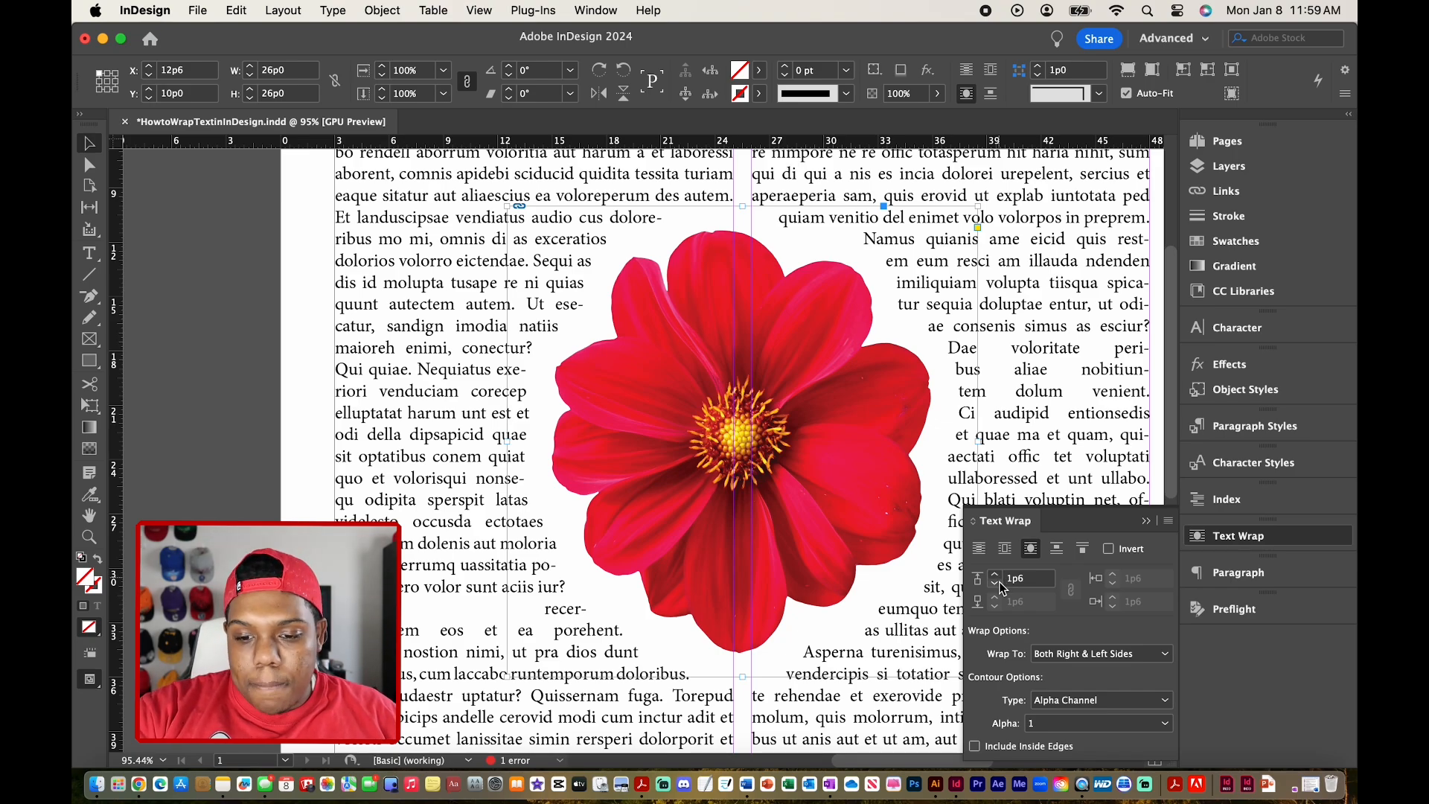
click(996, 573)
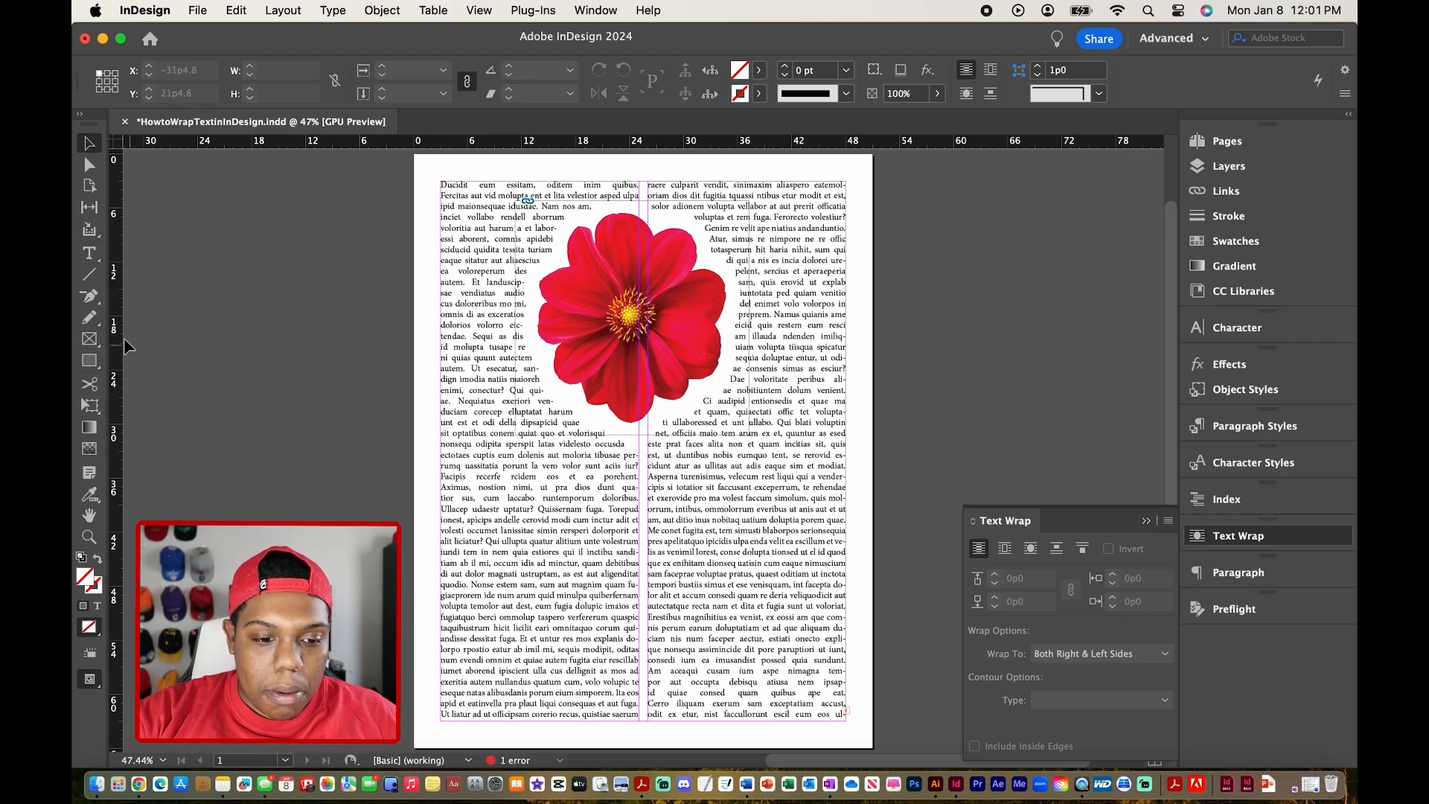
mouse_move(90, 339)
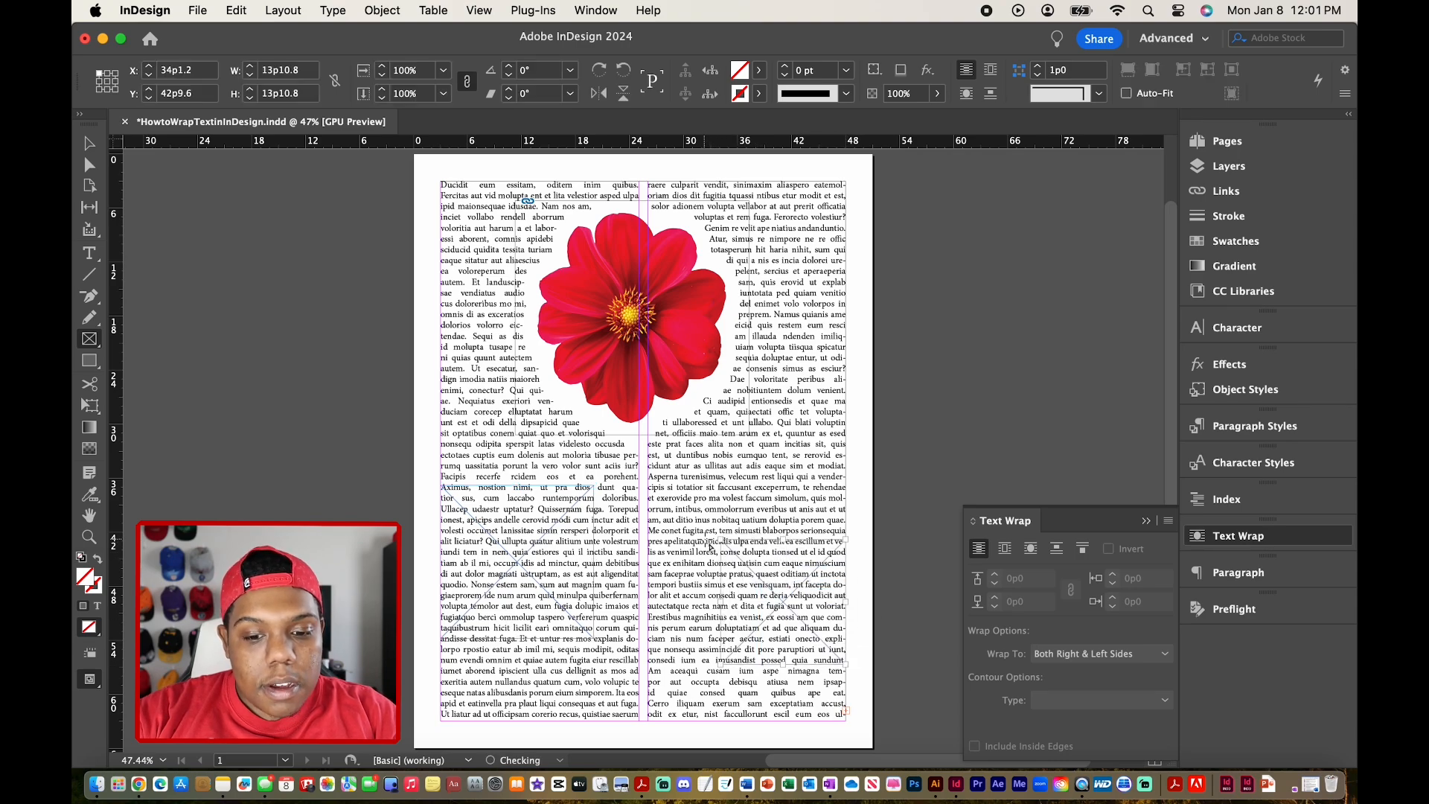
Place the pink rose and another flower PNG into frames in the lower columns.
click(227, 356)
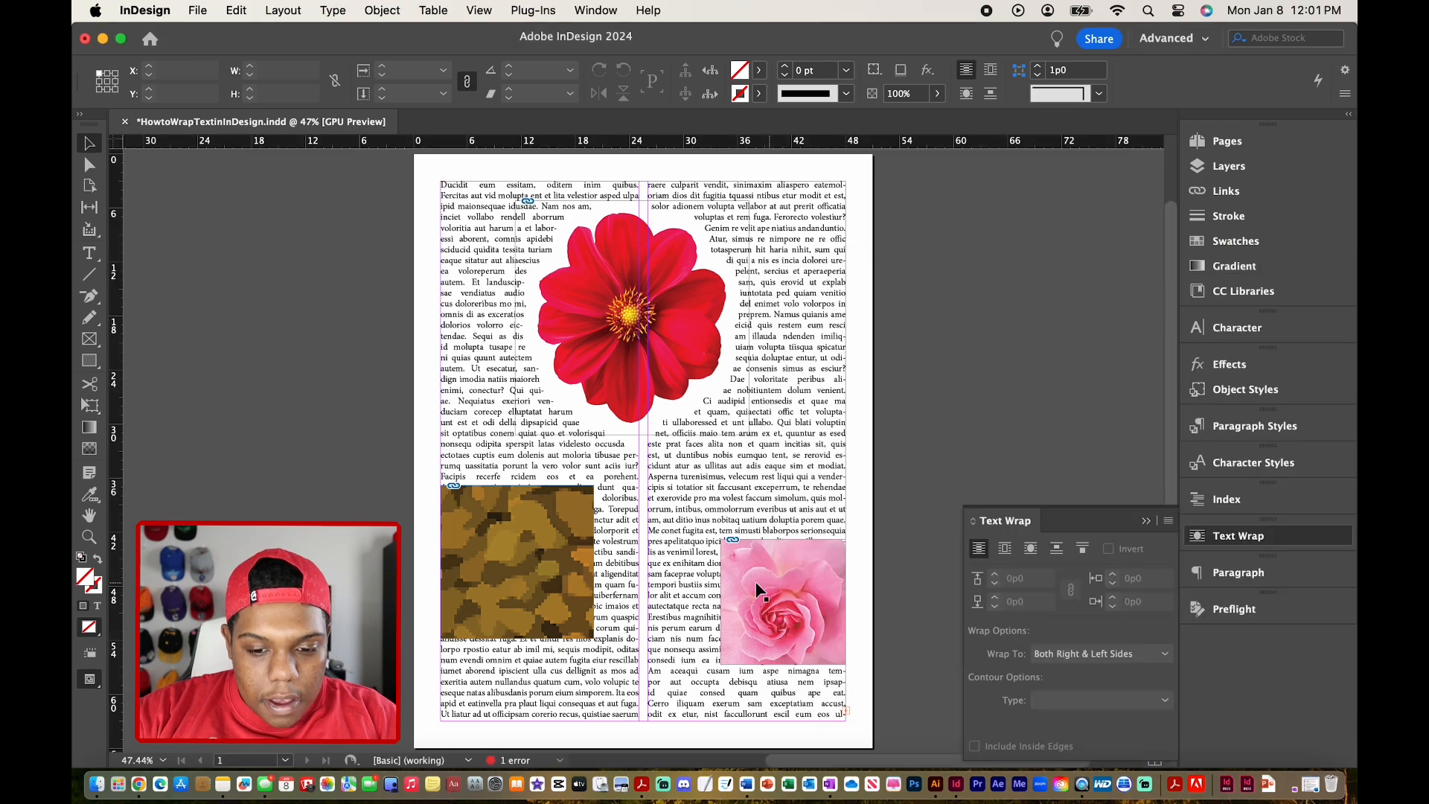
click(517, 561)
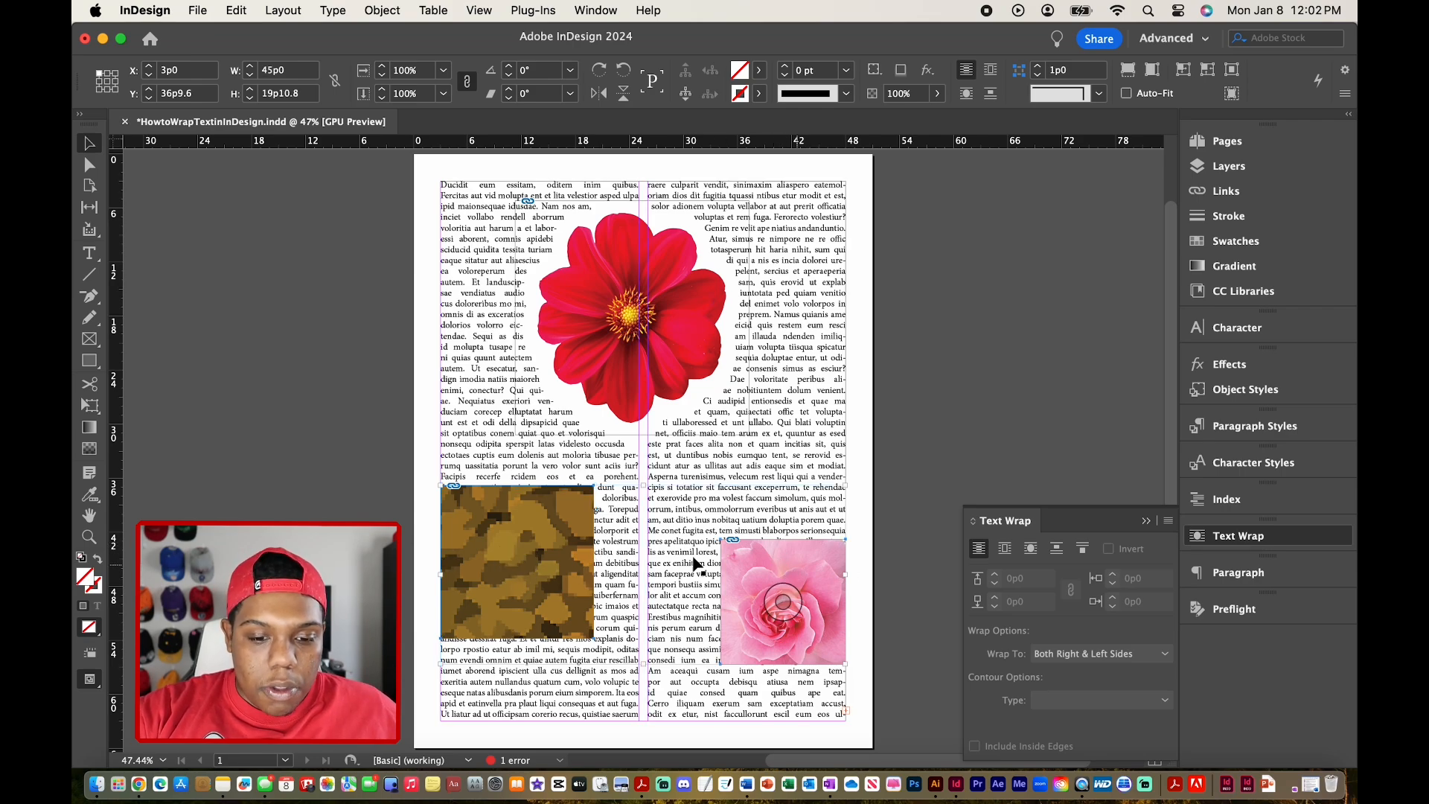
Fit the left sunflower image to its frame with Fitting > Fit Content to Frame.
right_click(515, 563)
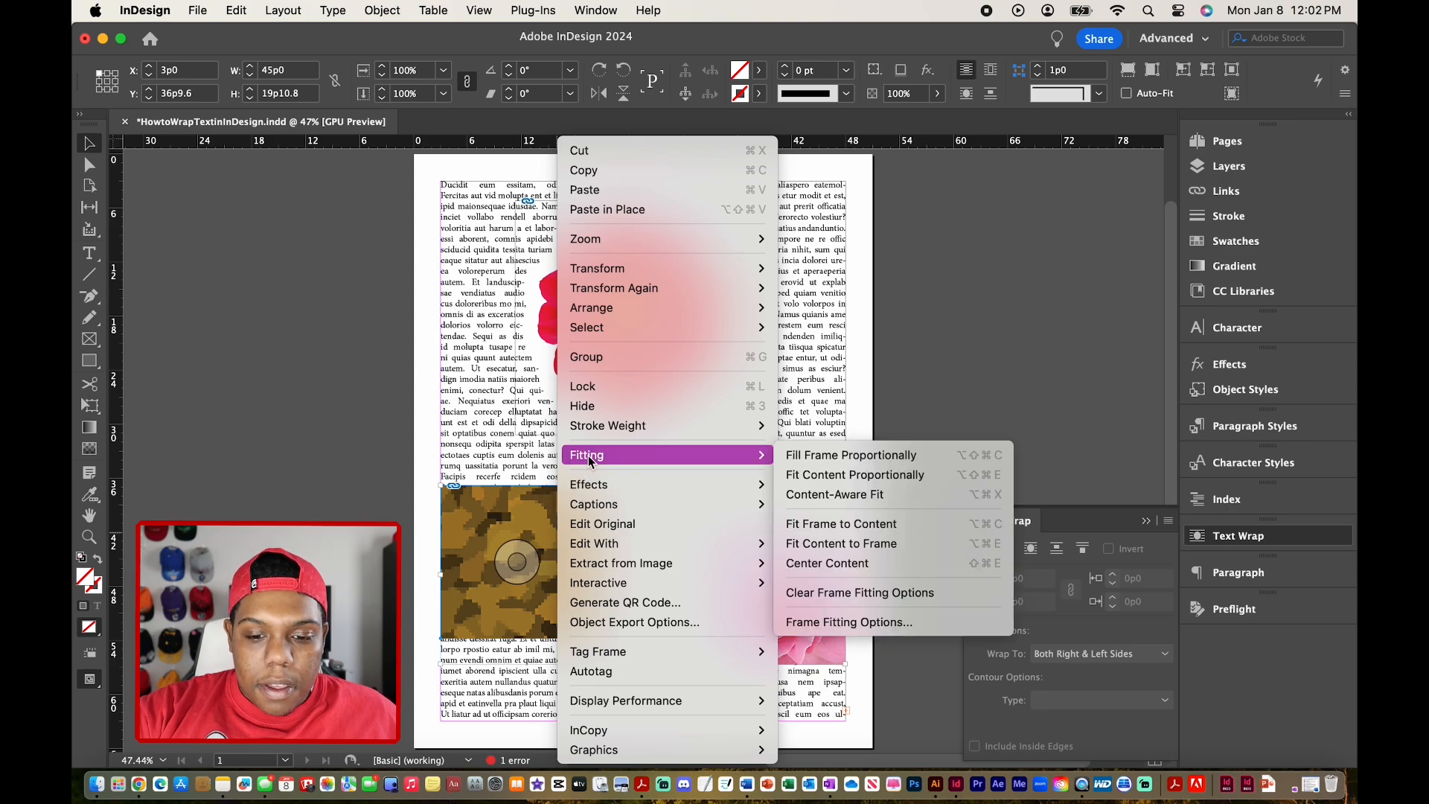
mouse_move(839, 541)
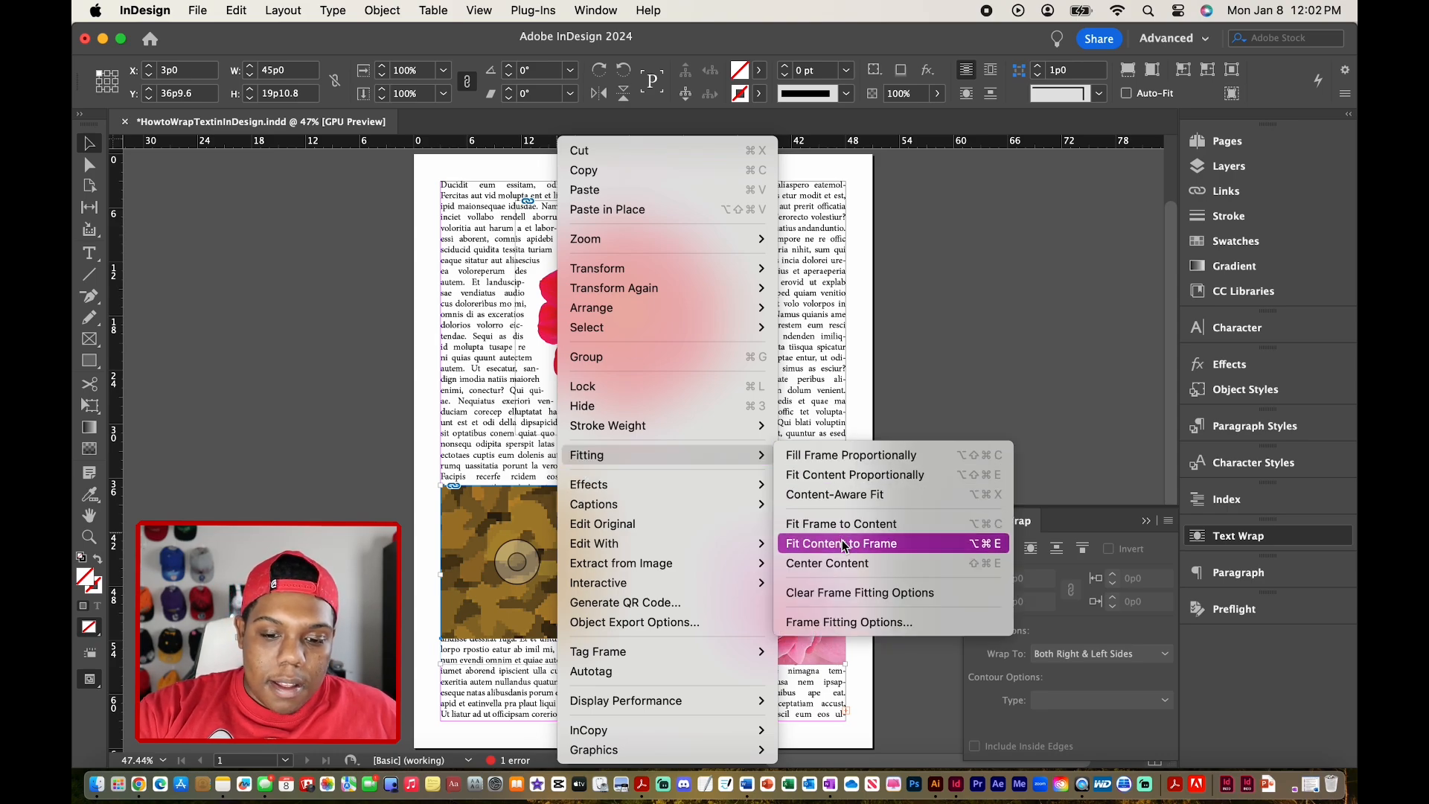
click(840, 542)
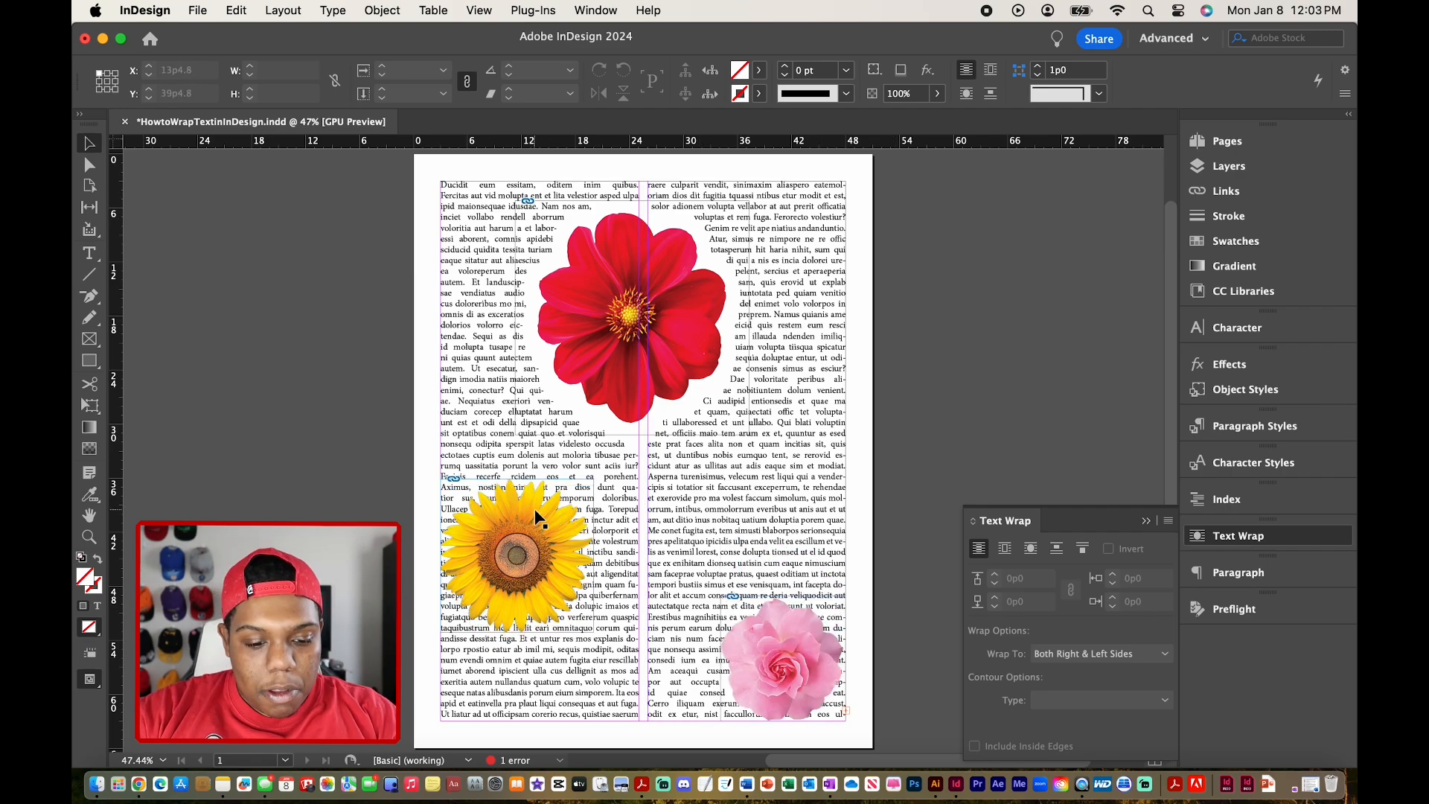
Apply Wrap Around Object Shape to the selected sunflower so left-column text flows around it.
click(524, 507)
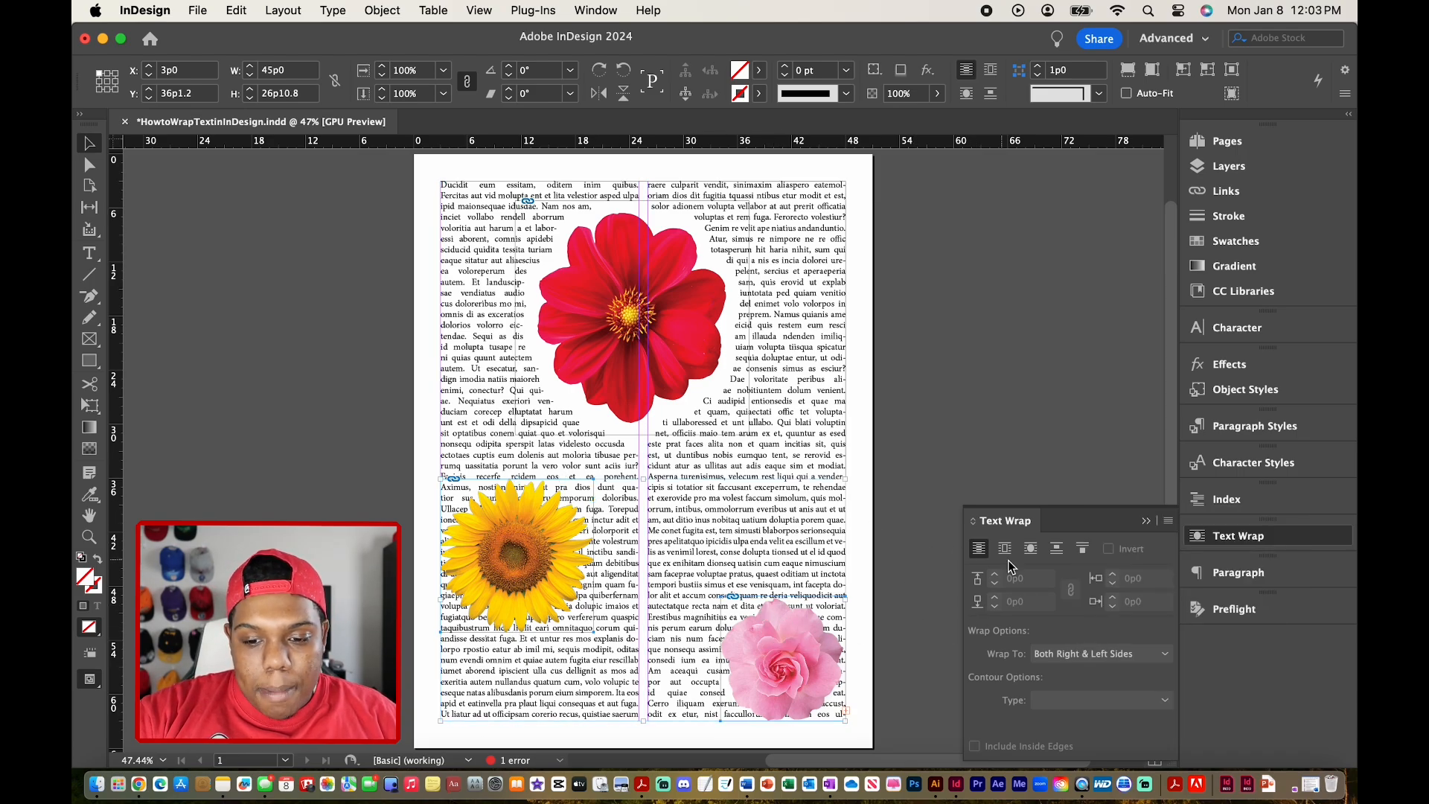
mouse_move(1030, 548)
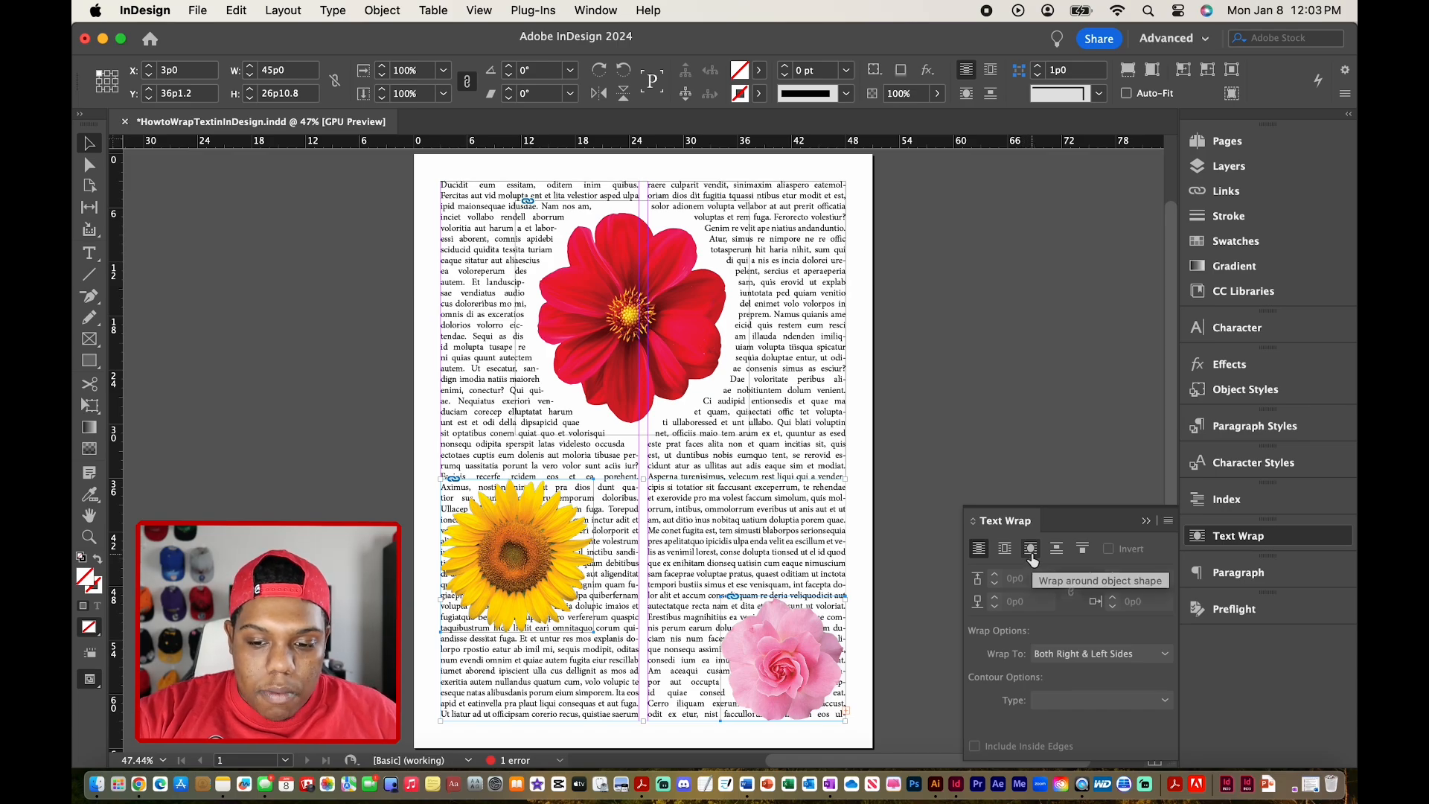
click(1030, 548)
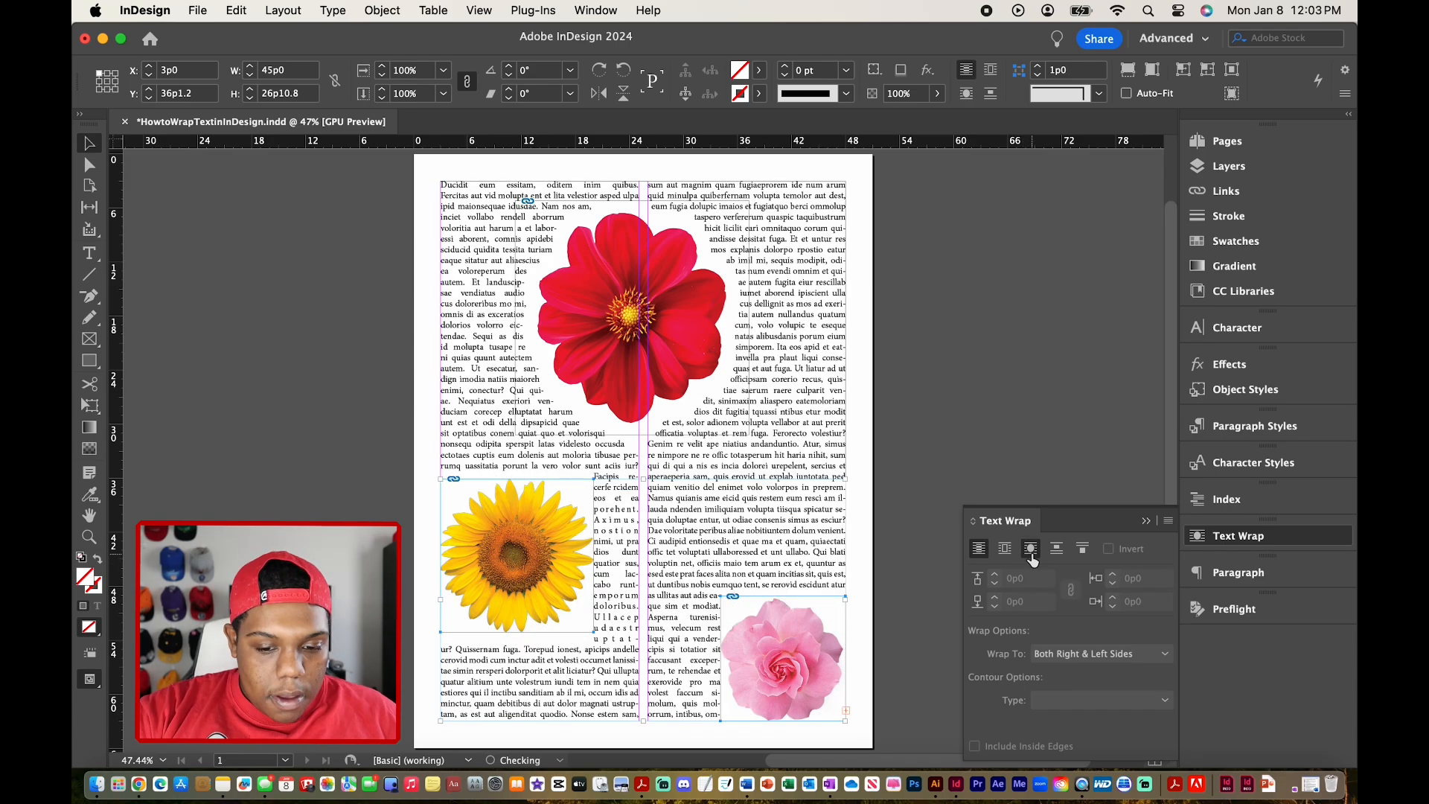
click(1030, 548)
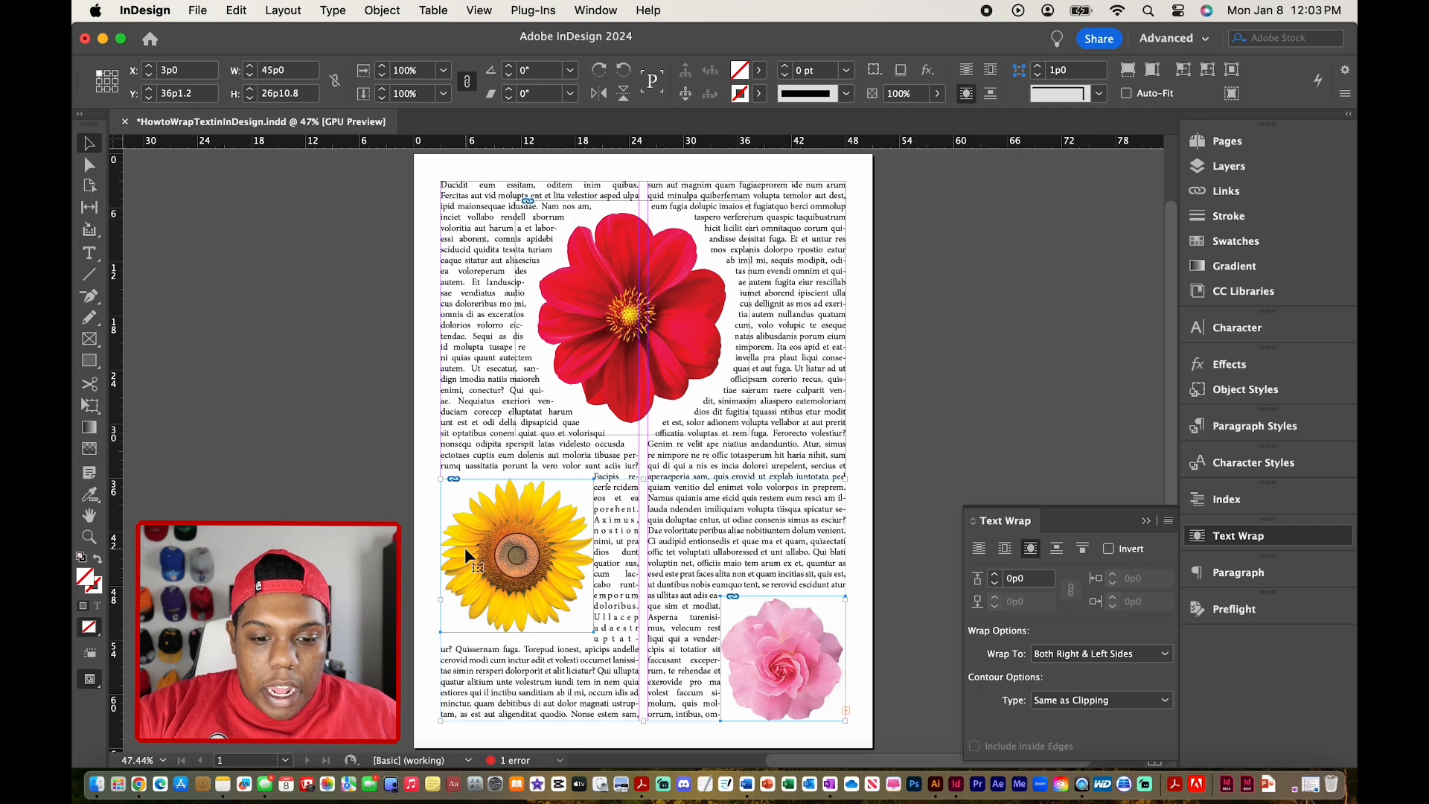
mouse_move(584, 639)
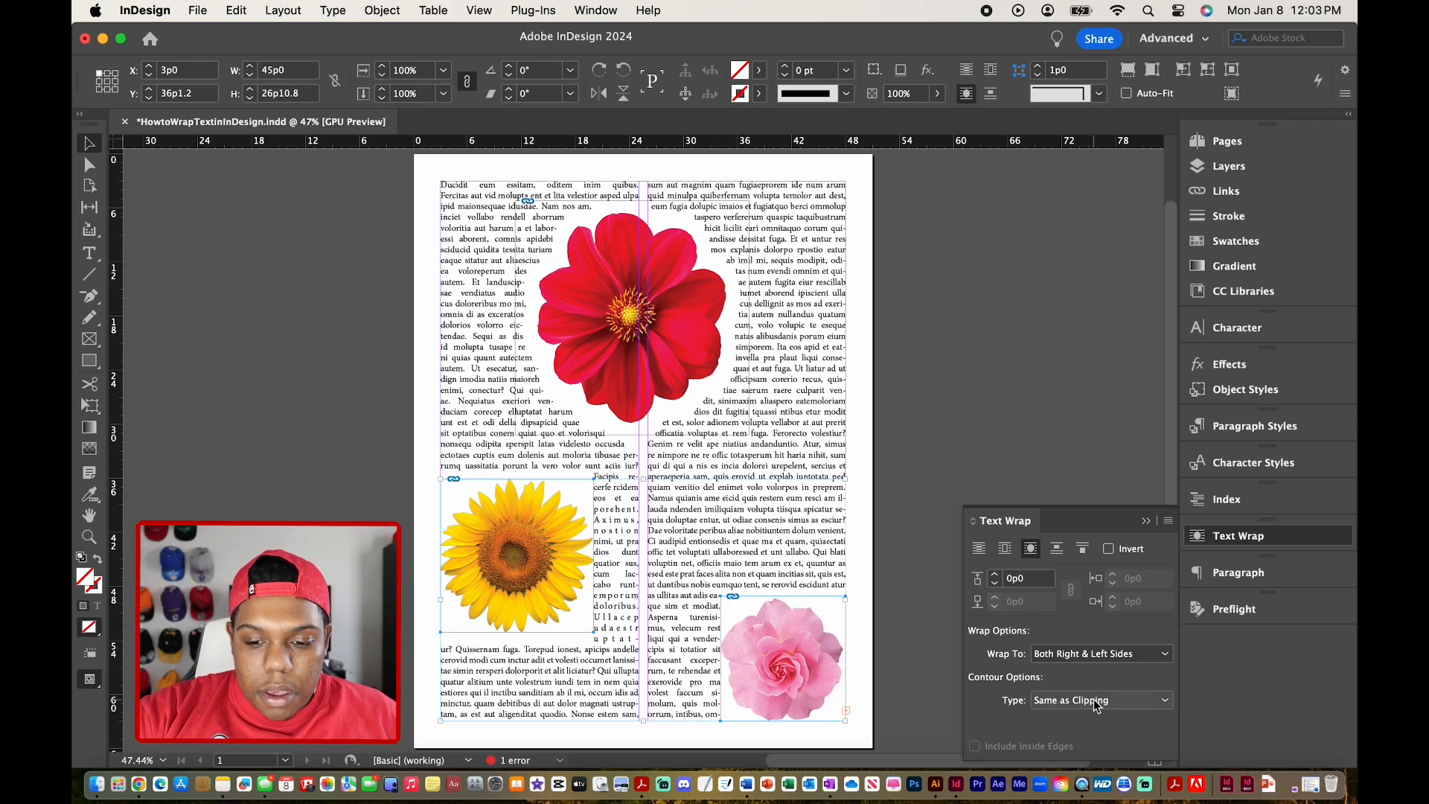
Set the sunflower's contour type to Alpha Channel and raise the top offset to 0p1.
click(1098, 700)
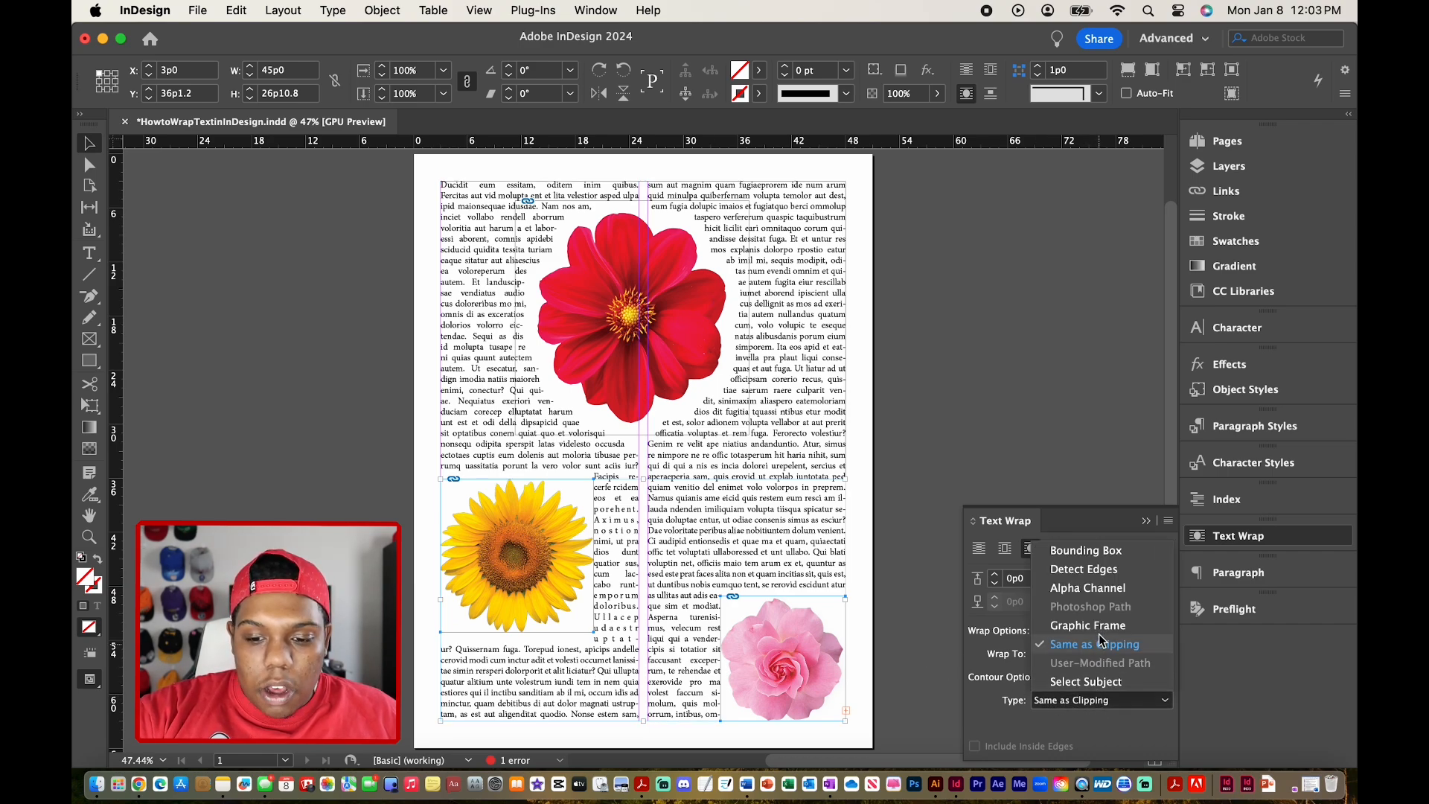
mouse_move(1087, 587)
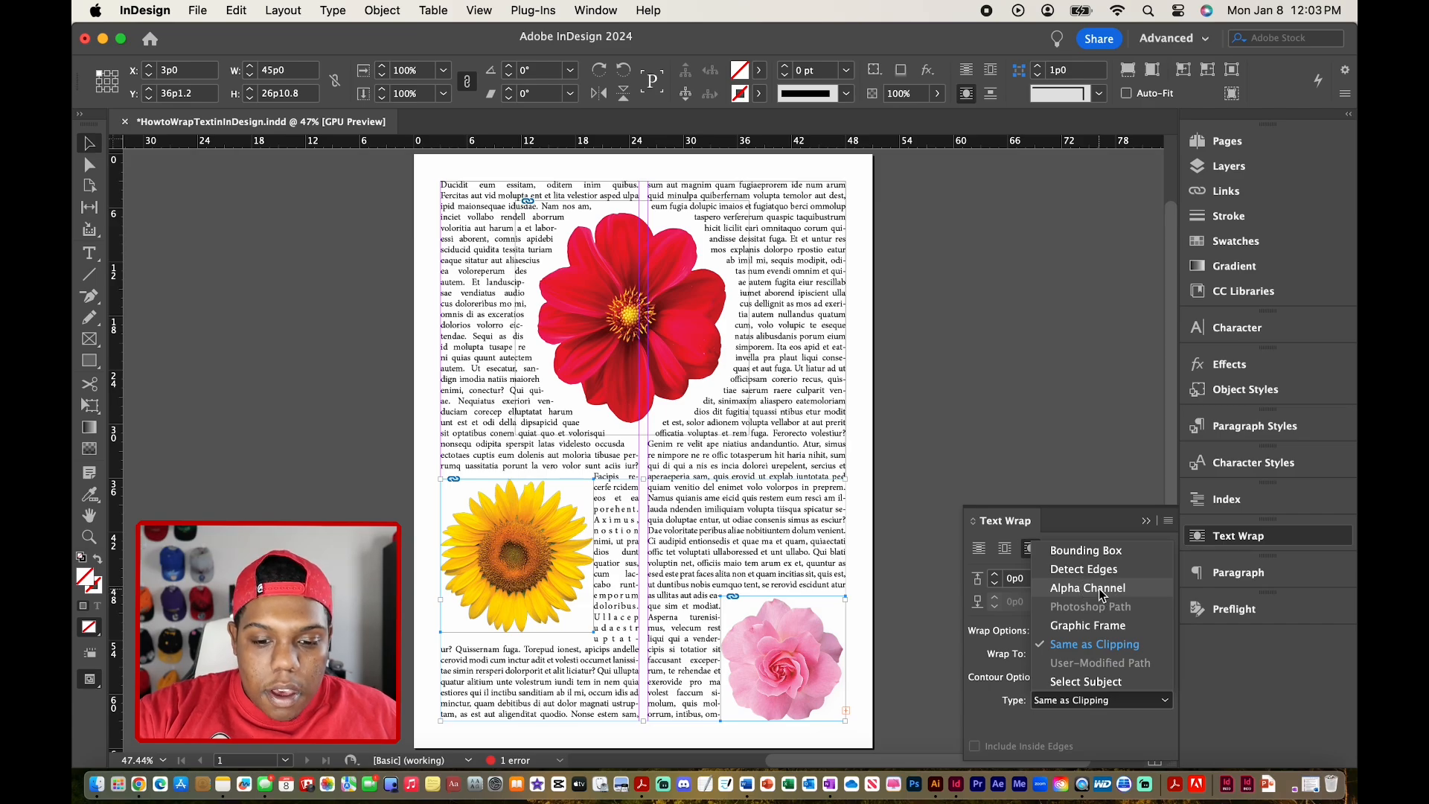
click(1087, 586)
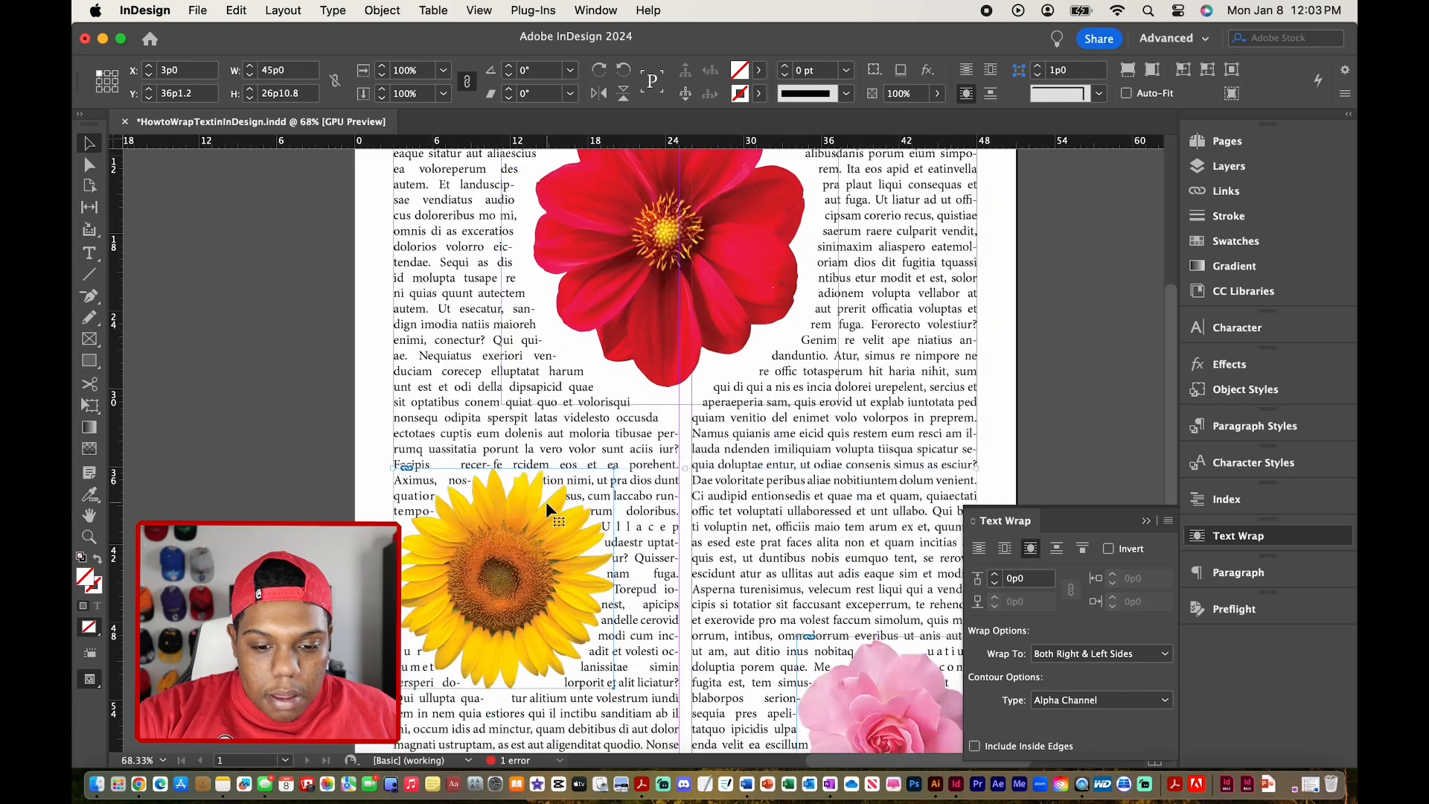
scroll(down, 3)
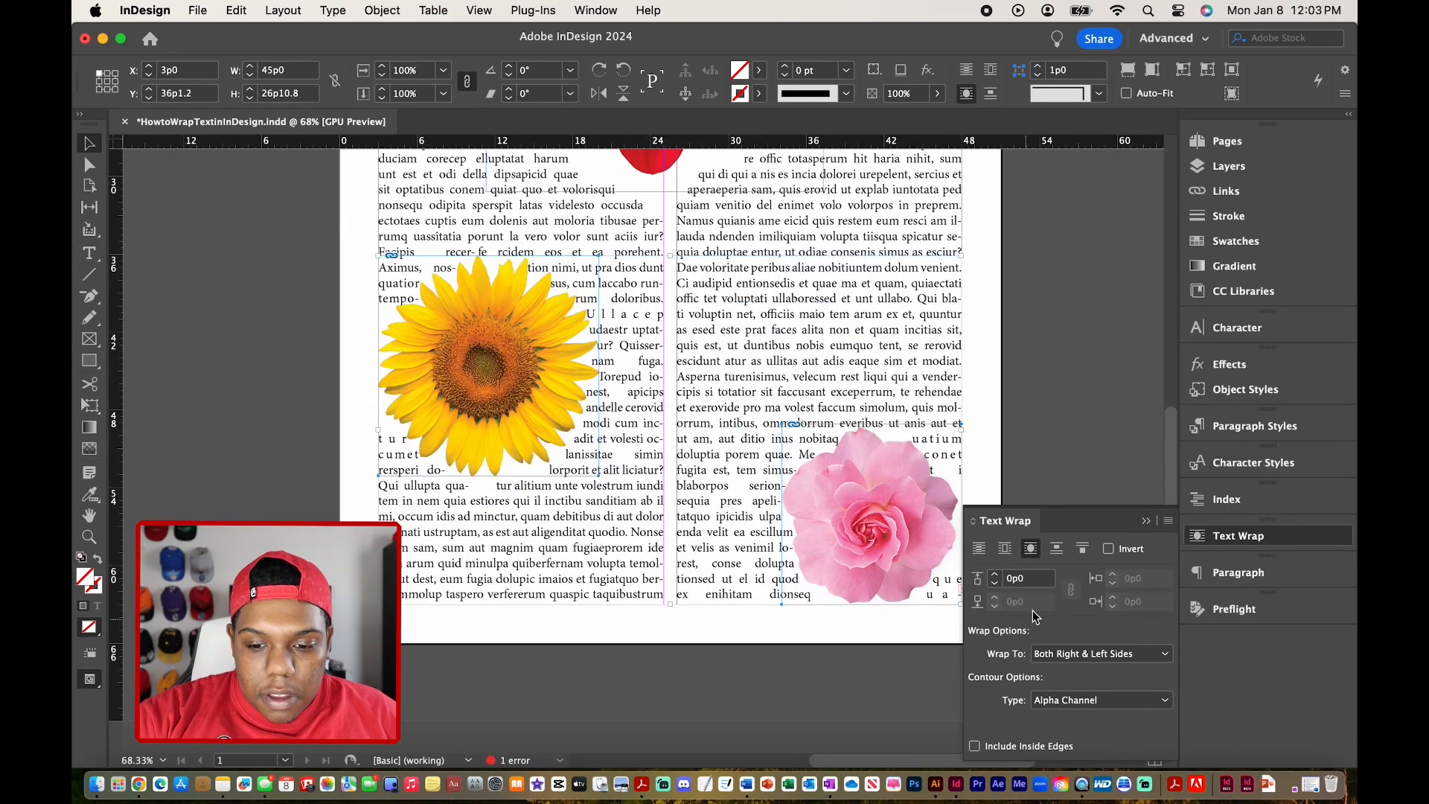
click(996, 575)
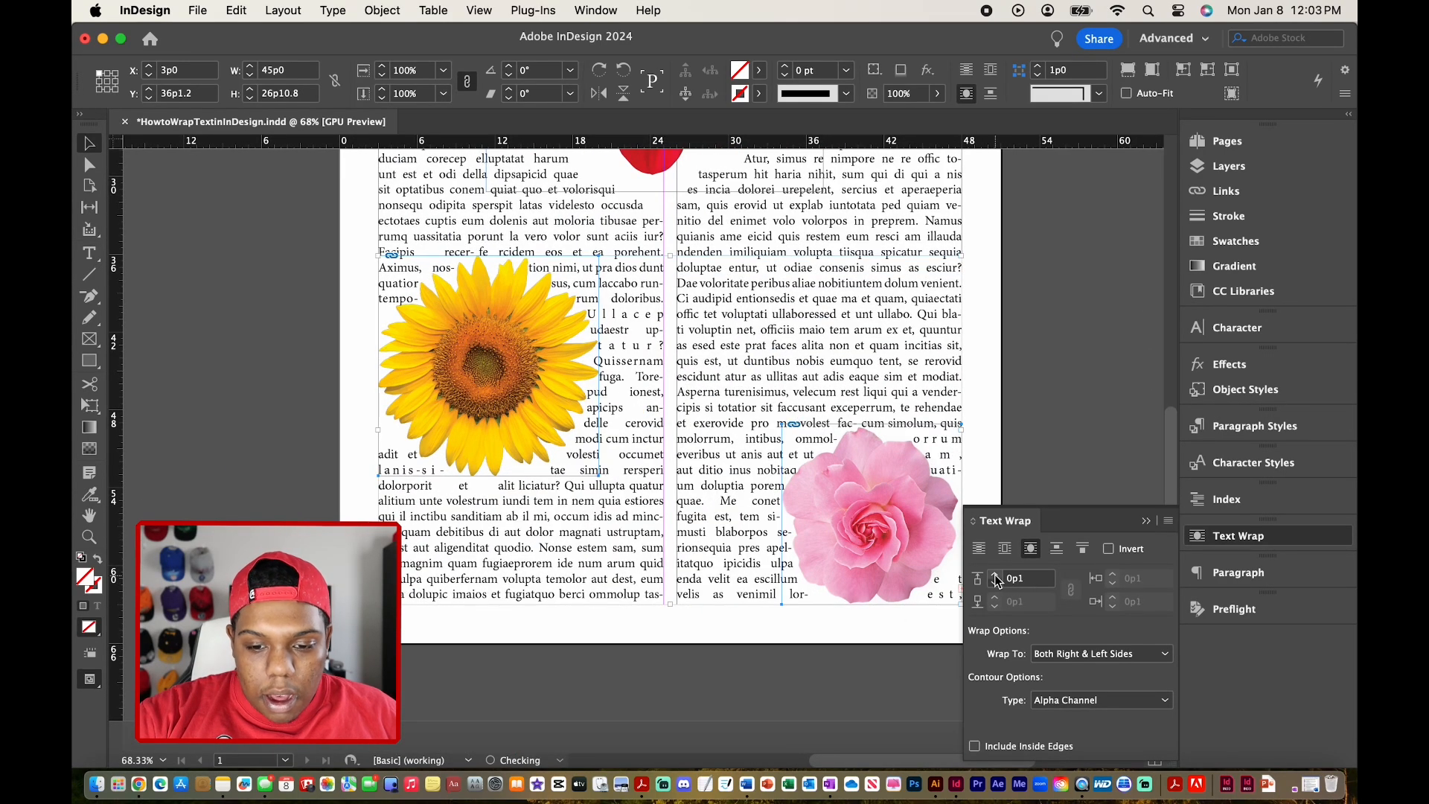